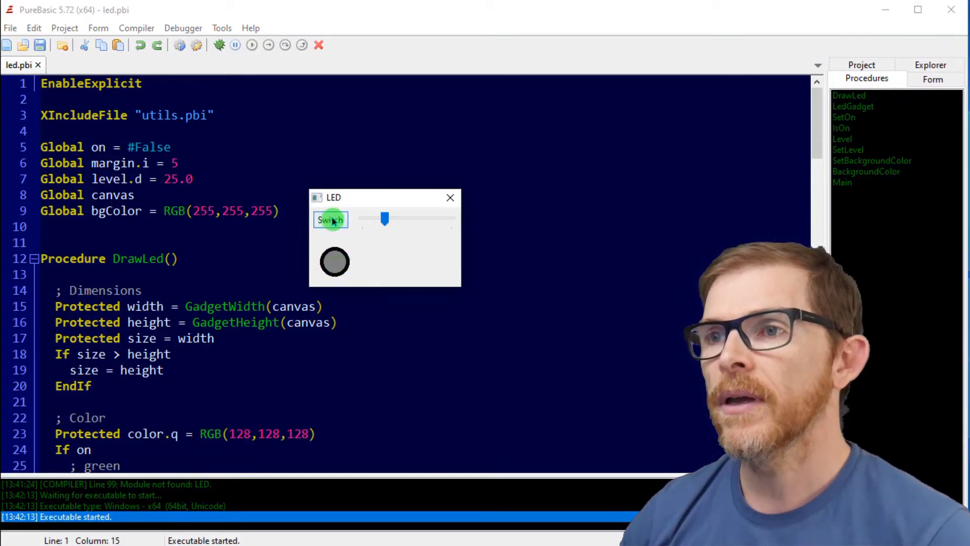
Toggle the LED in the running demo, close it, then review led.pbi down to the Main() call.
left_click(329, 219)
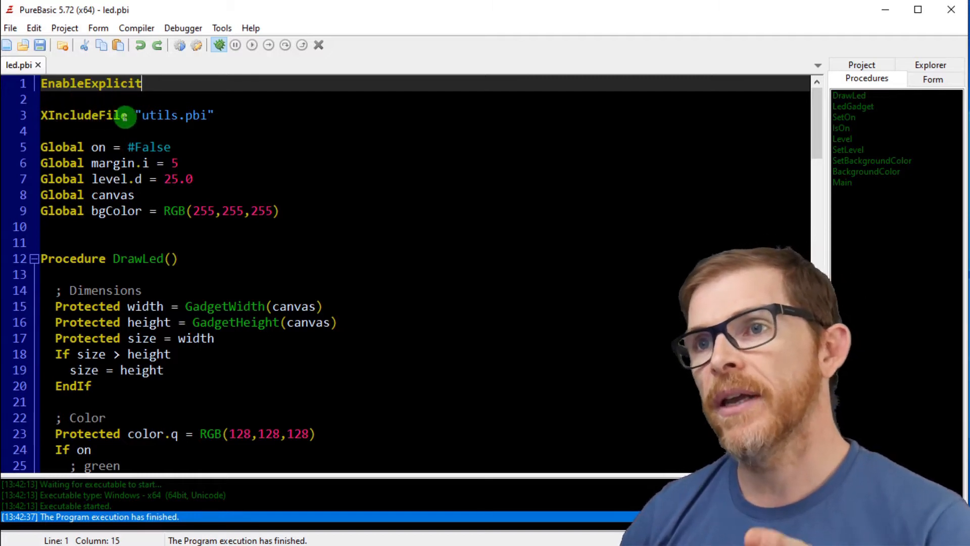
mouse_move(279, 175)
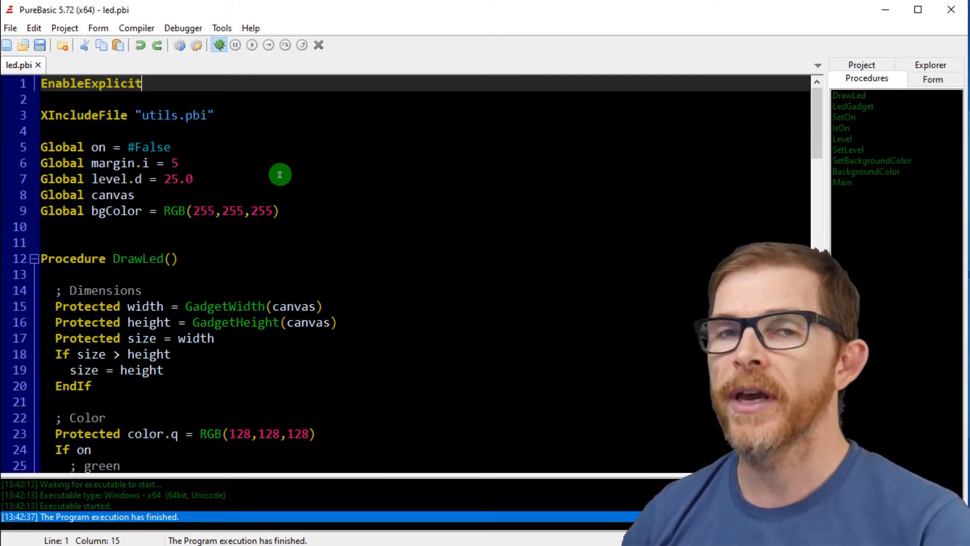
mouse_move(487, 190)
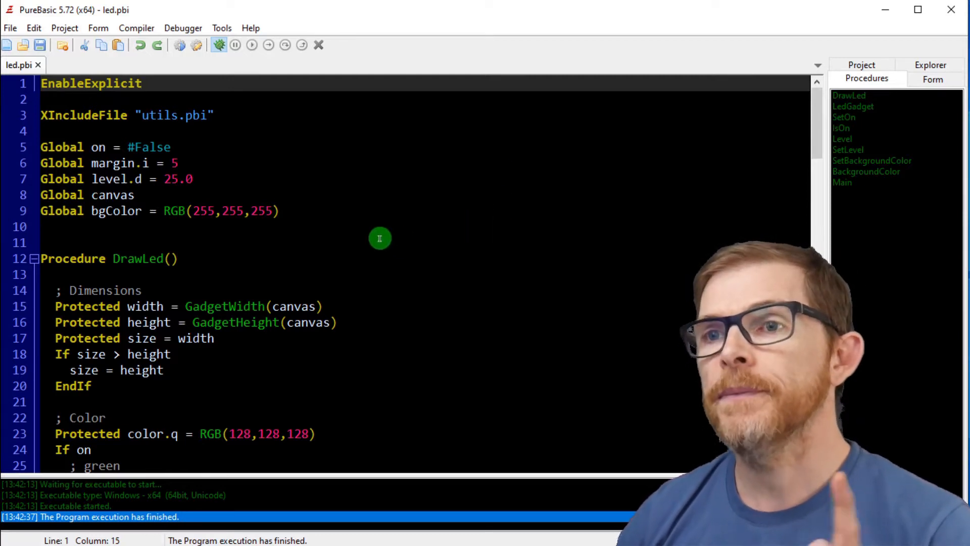
scroll("down", 3)
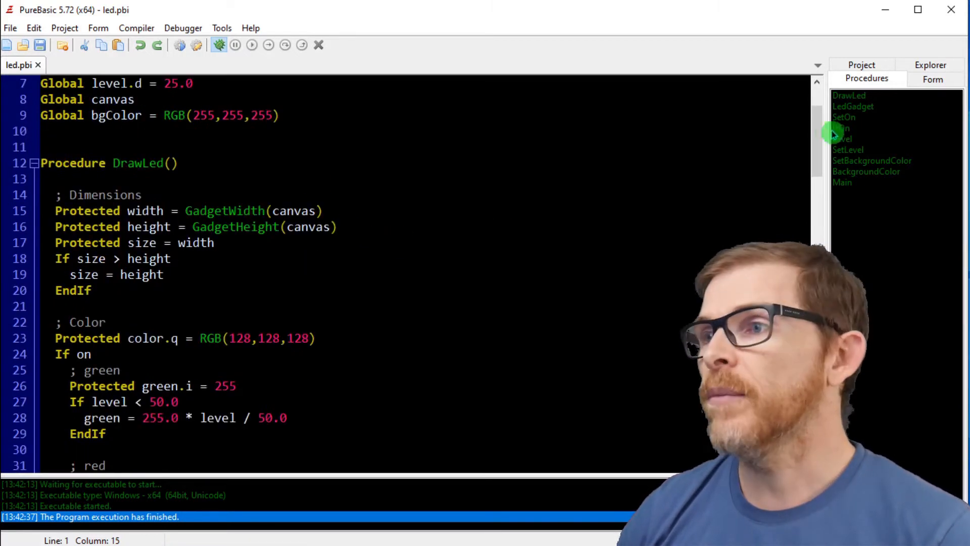
scroll("down", 3)
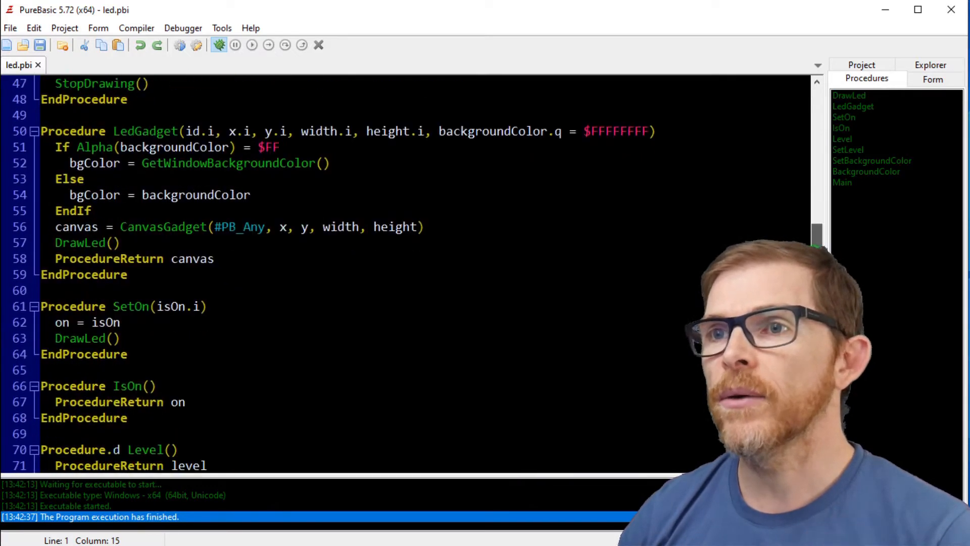
scroll("down", 3)
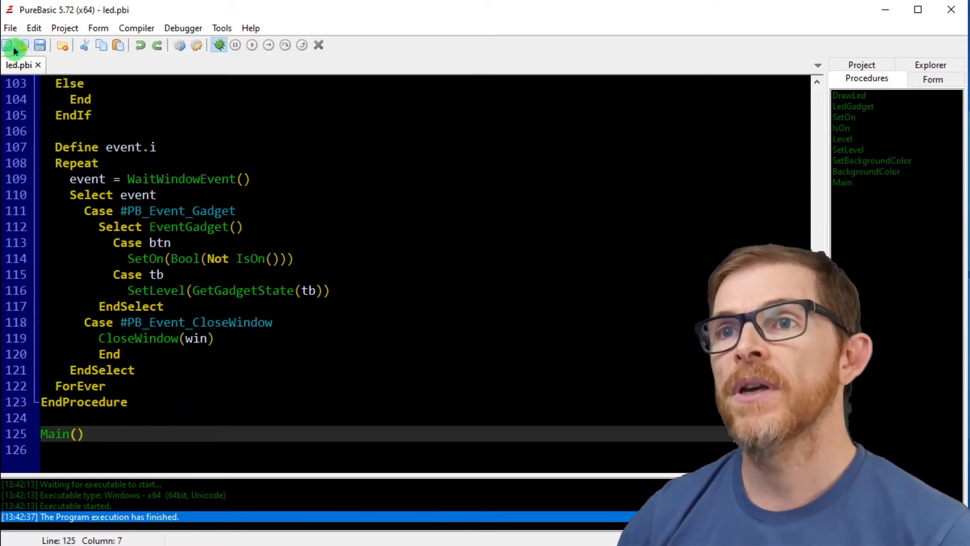
Create a new source file and move the Main example code out of led.pbi into it.
left_click(7, 45)
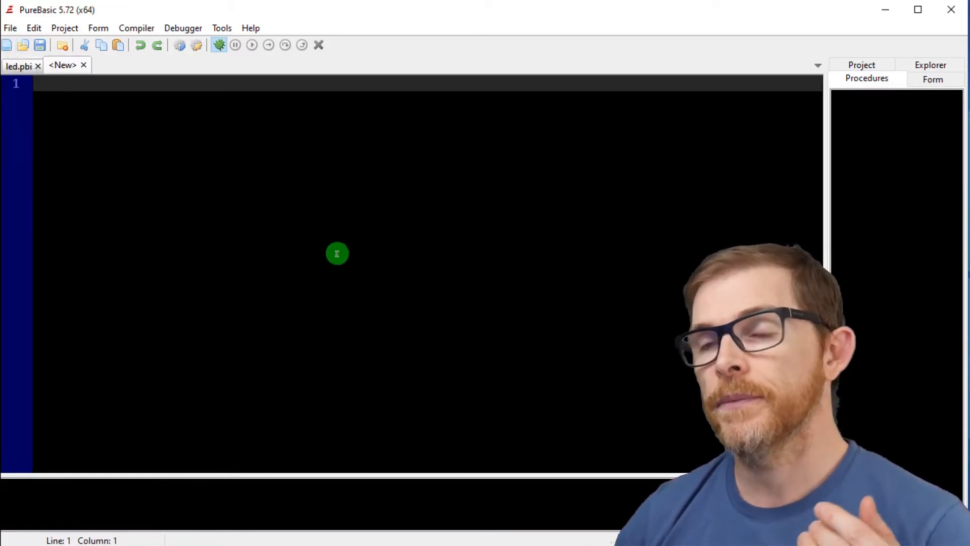
left_click(18, 66)
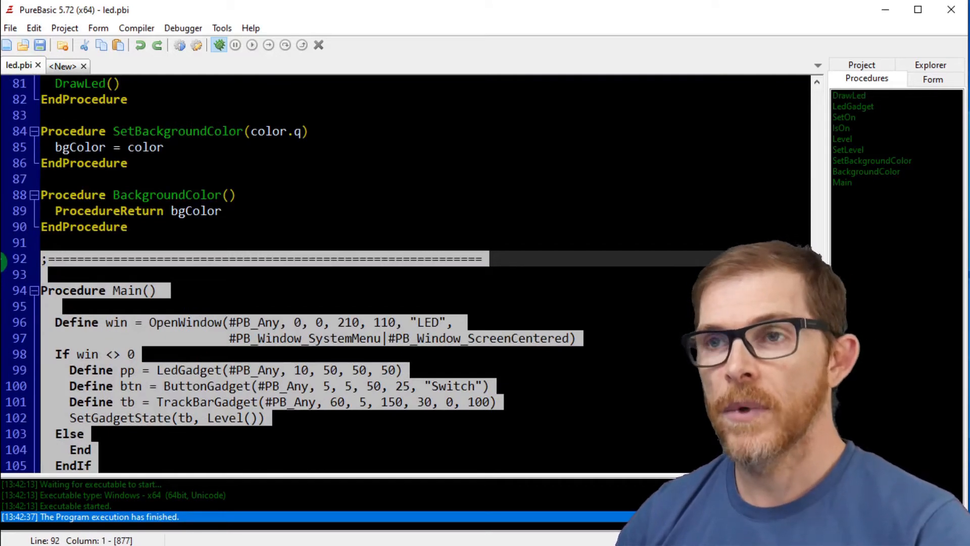
left_click(96, 290)
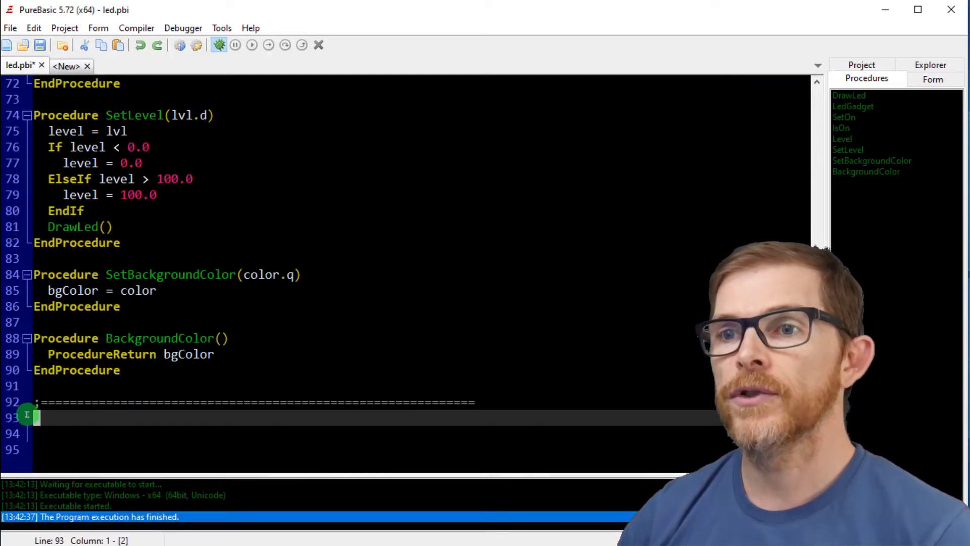
left_click(66, 65)
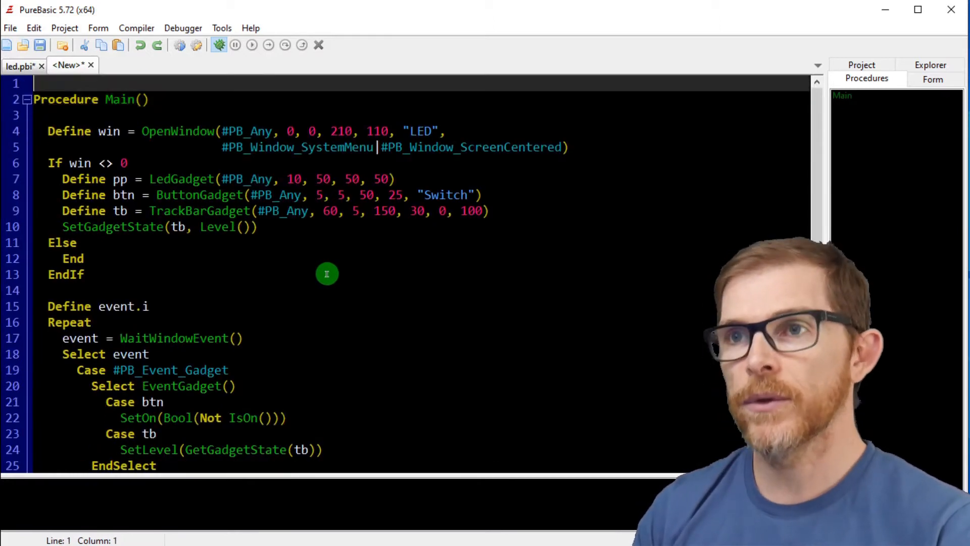
Add EnableExplicit and XIncludeFile "led.pbi" at the top of the new file.
type("EnableExplicit")
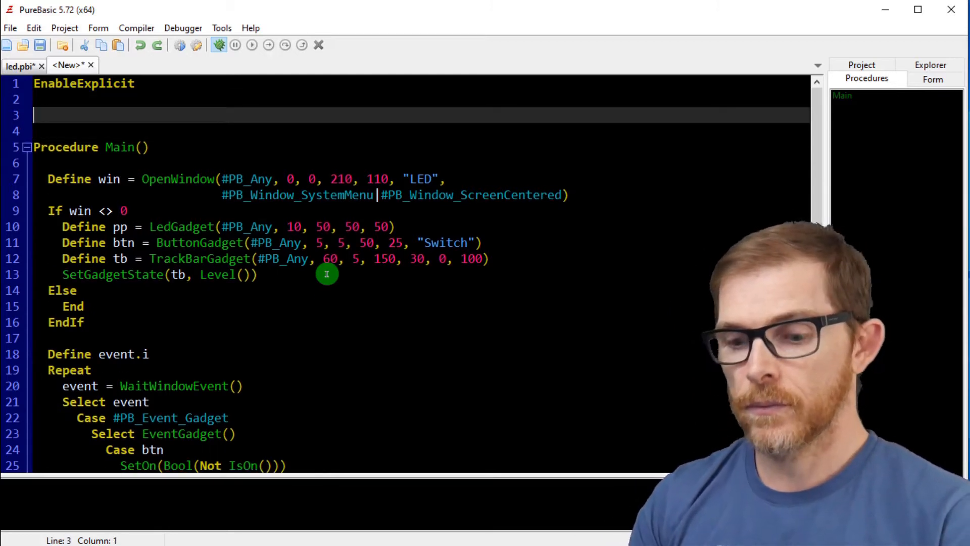
type("XIncludeFile \"")
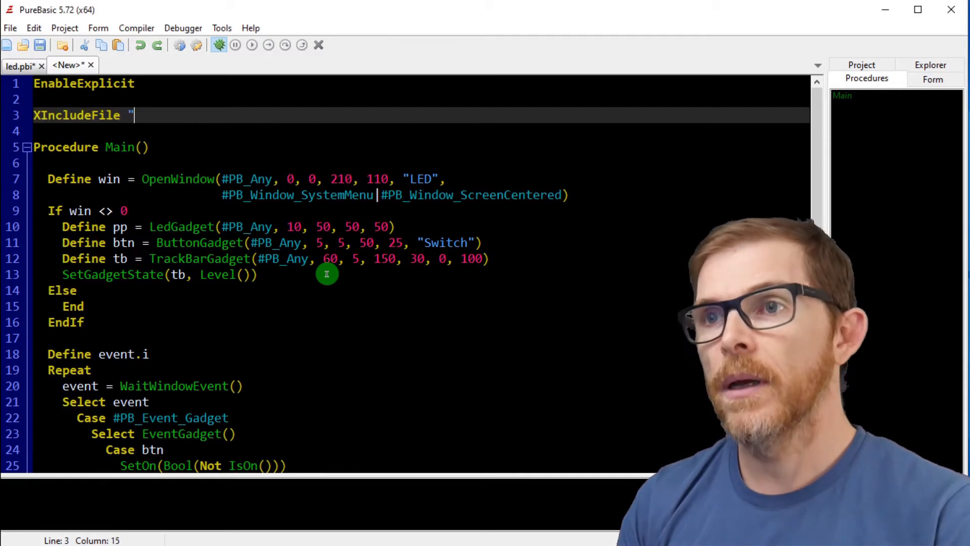
type("led.")
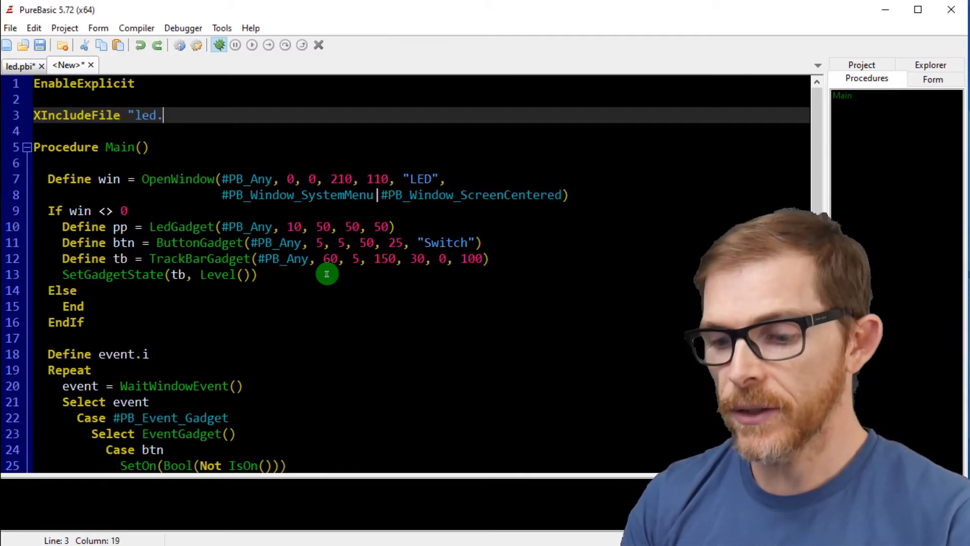
type("pbi")
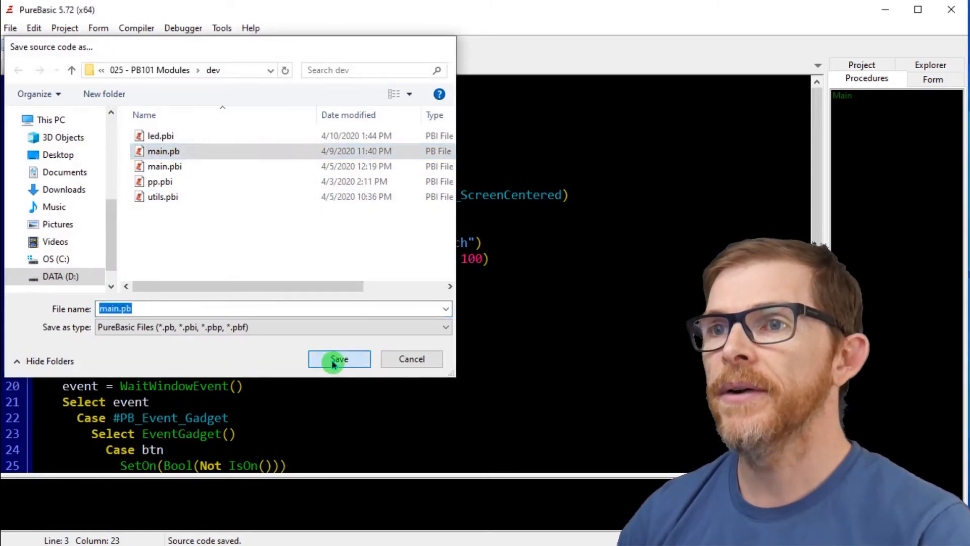
Save the file as main.pb, run it successfully, and return to led.pbi.
left_click(338, 359)
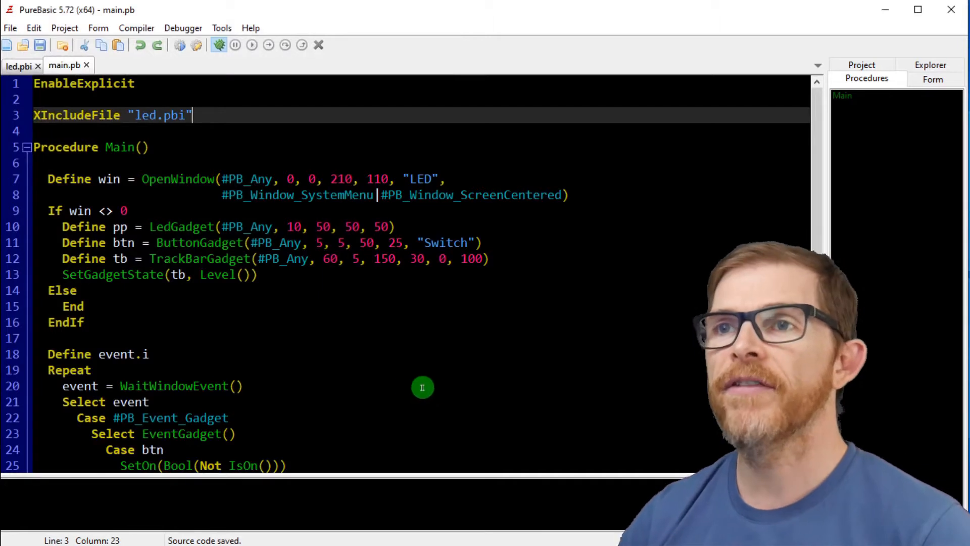
mouse_move(150, 131)
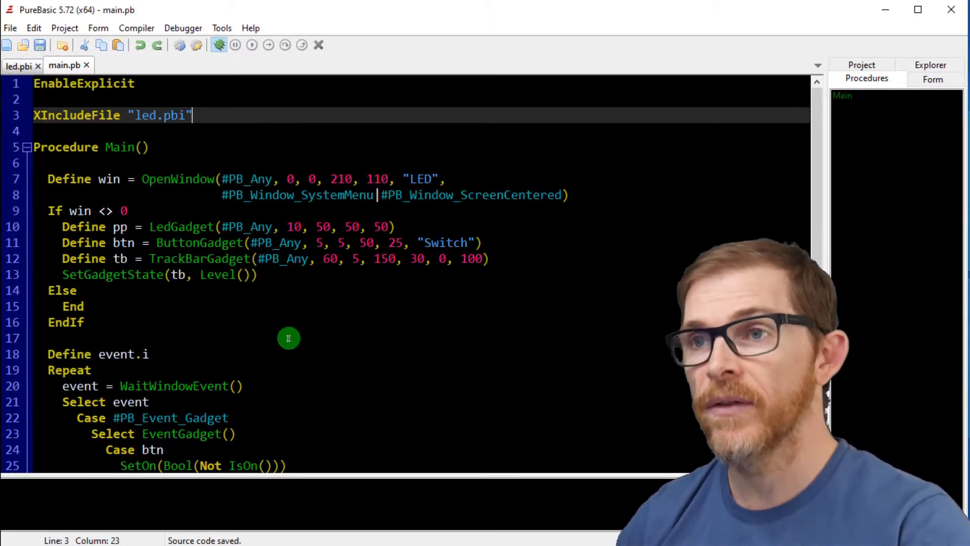
left_click(219, 44)
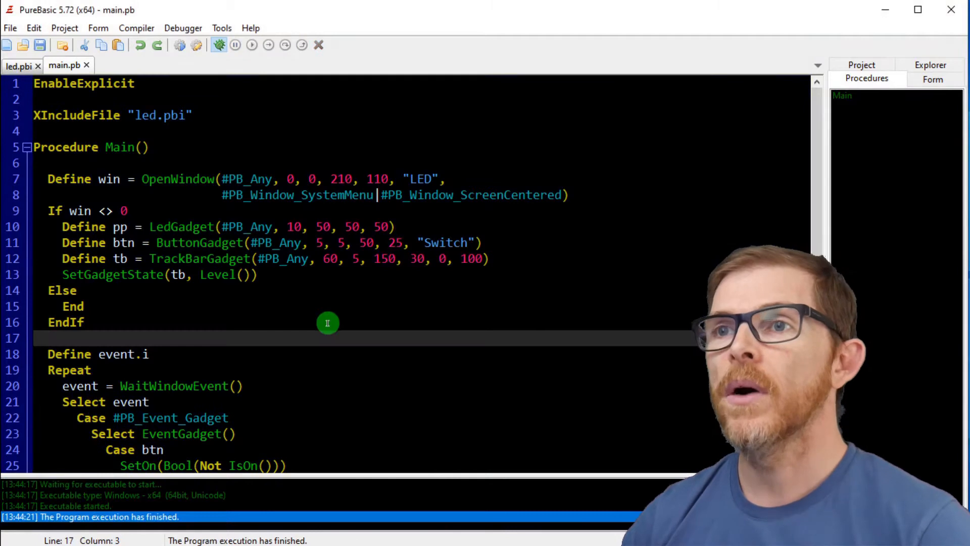
left_click(207, 131)
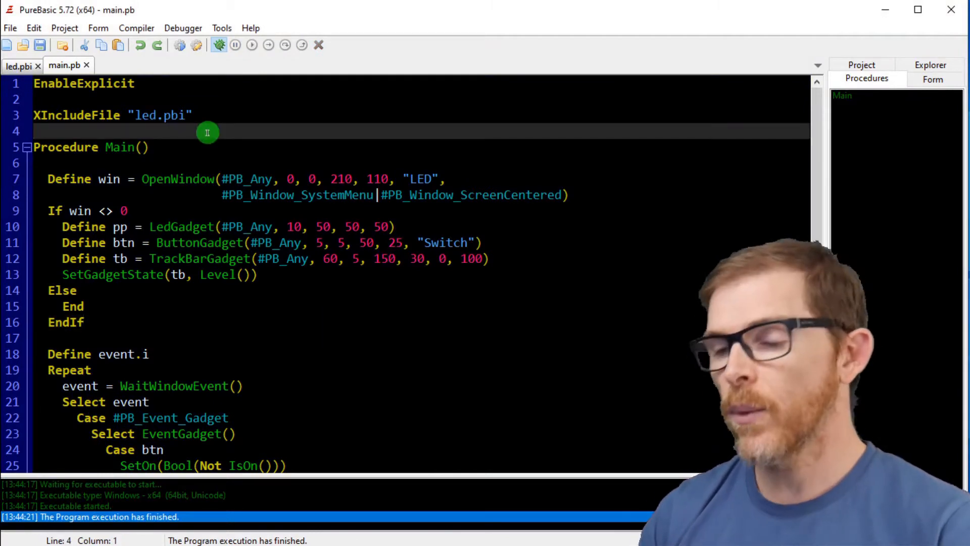
left_click(21, 65)
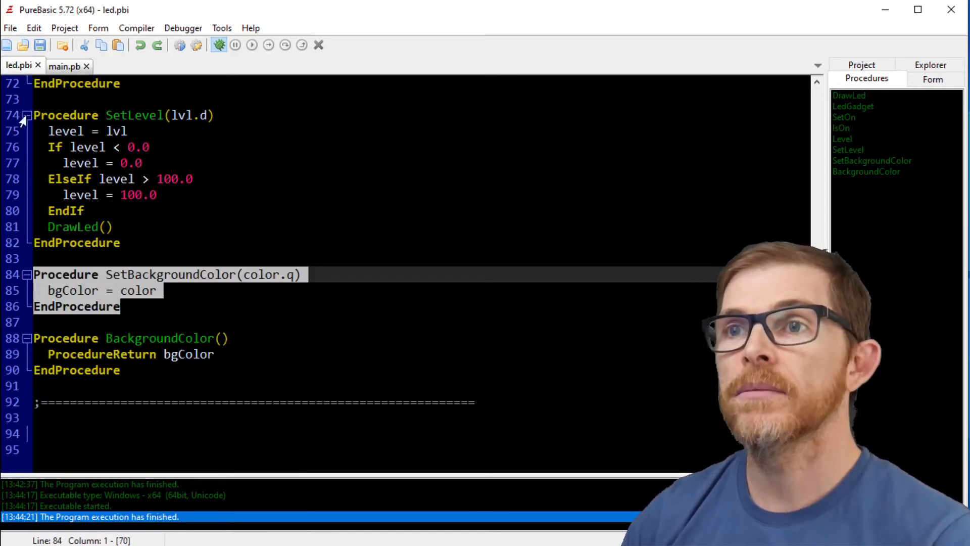
Copy SetBackgroundColor into main.pb, get the 'already declared' compile error, and reopen led.pbi.
left_click(65, 66)
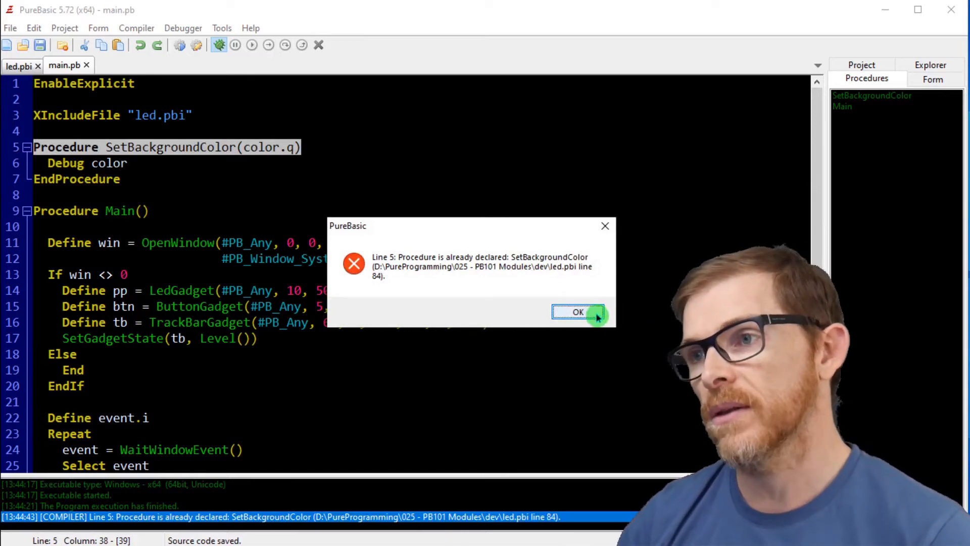
left_click(577, 312)
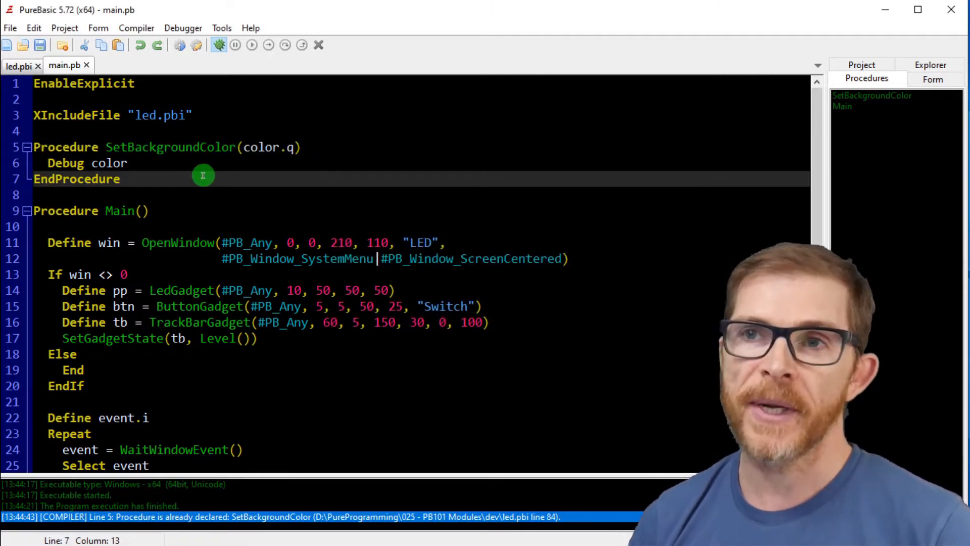
left_click(19, 66)
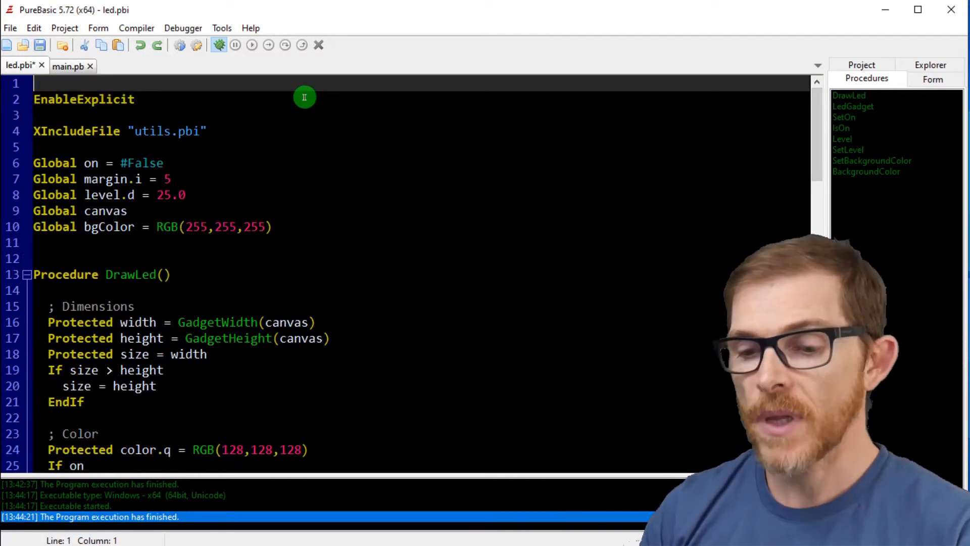
Wrap led.pbi in Module LED … EndModule and compile, triggering the DeclareModule error.
type("Module")
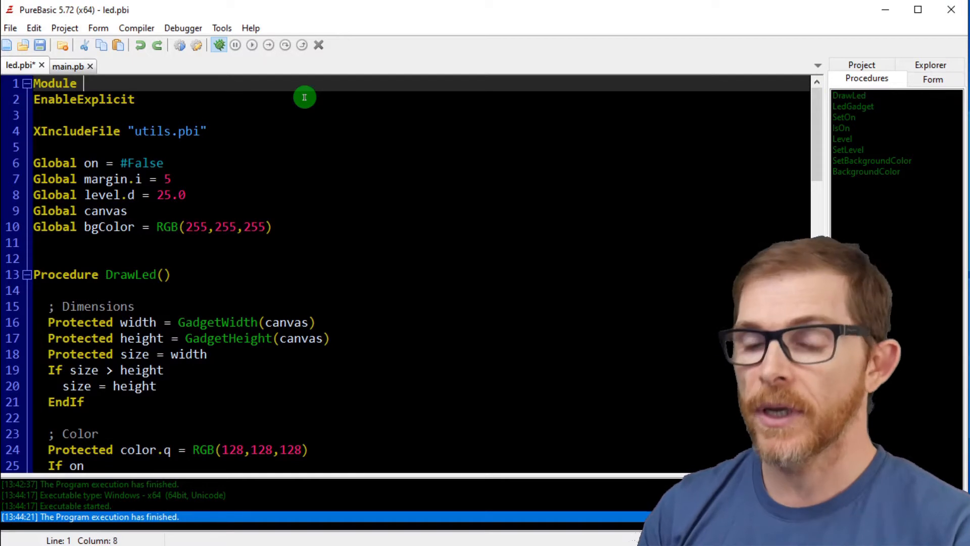
type("LED")
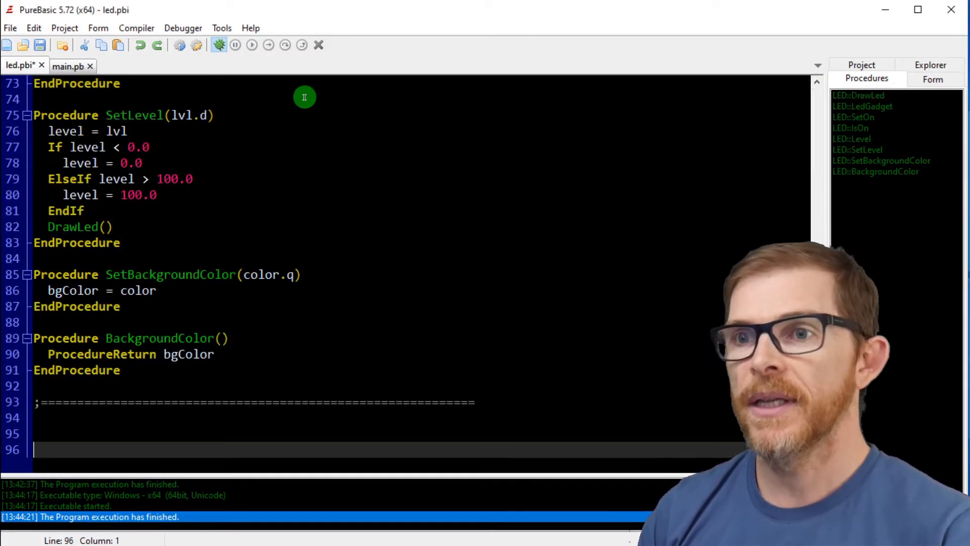
type("EndM")
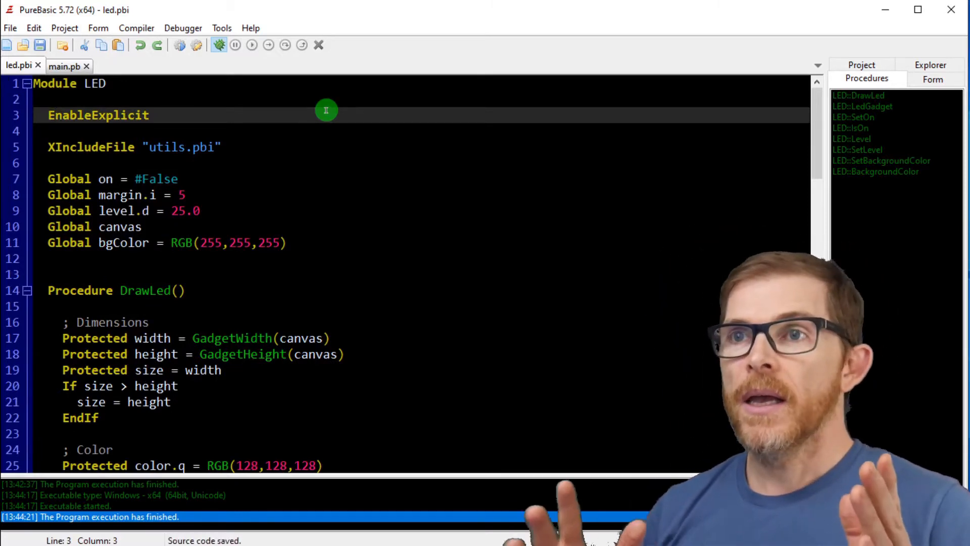
left_click(64, 65)
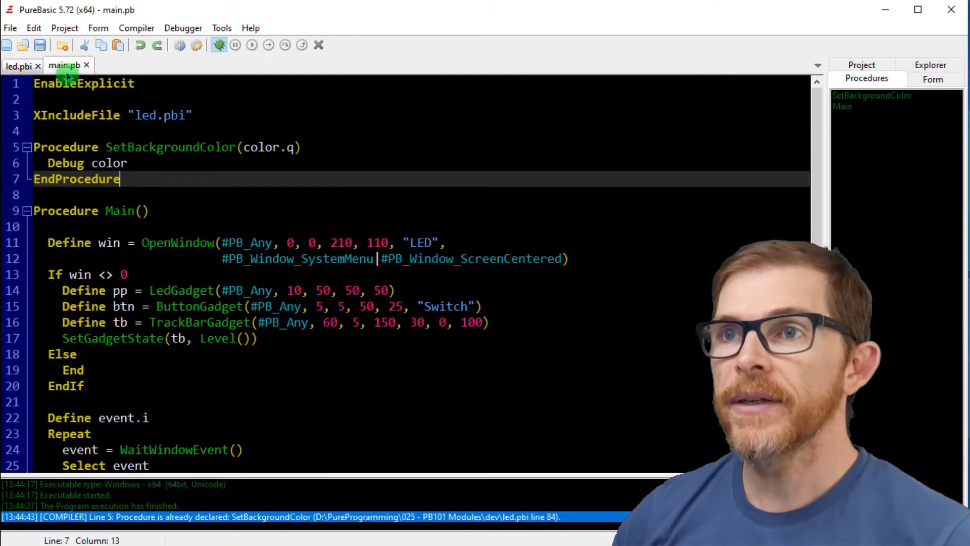
left_click(18, 66)
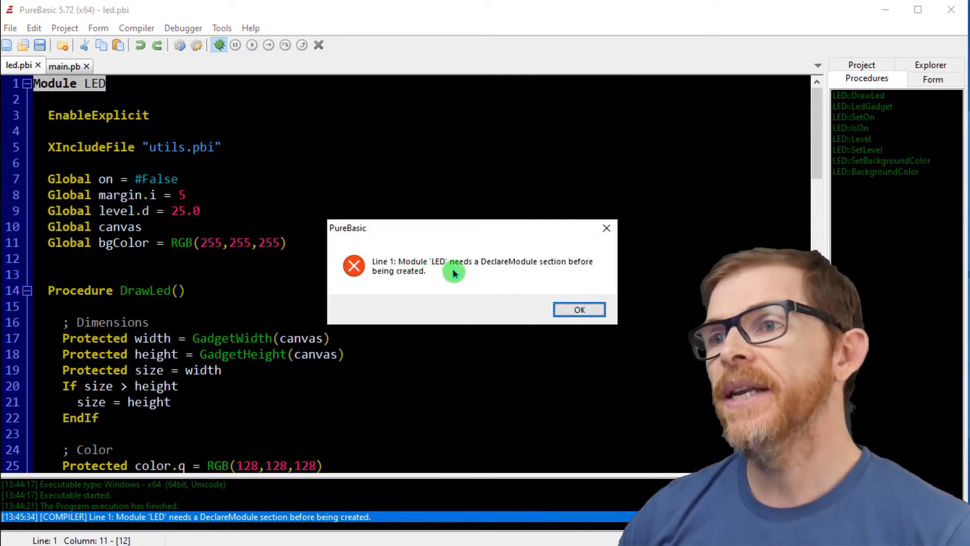
mouse_move(534, 310)
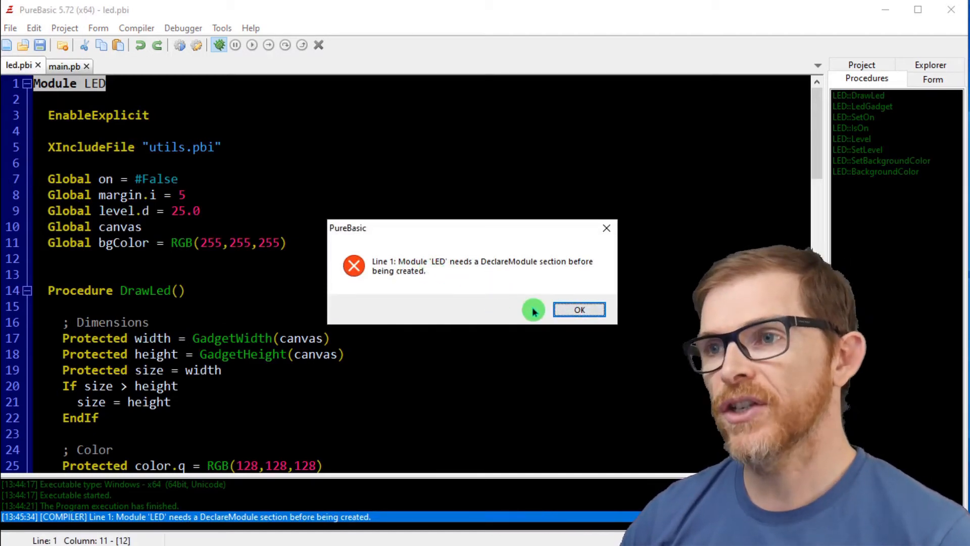
Write a DeclareModule LED block declaring LedGadget, SetOn, IsOn, Level, SetLevel, SetBackgroundColor and BackgroundColor.
left_click(580, 309)
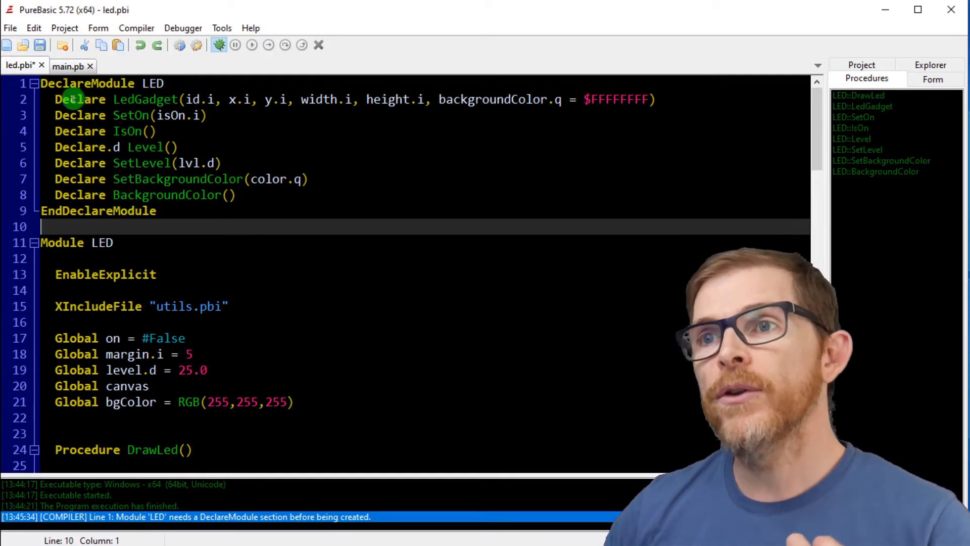
mouse_move(196, 151)
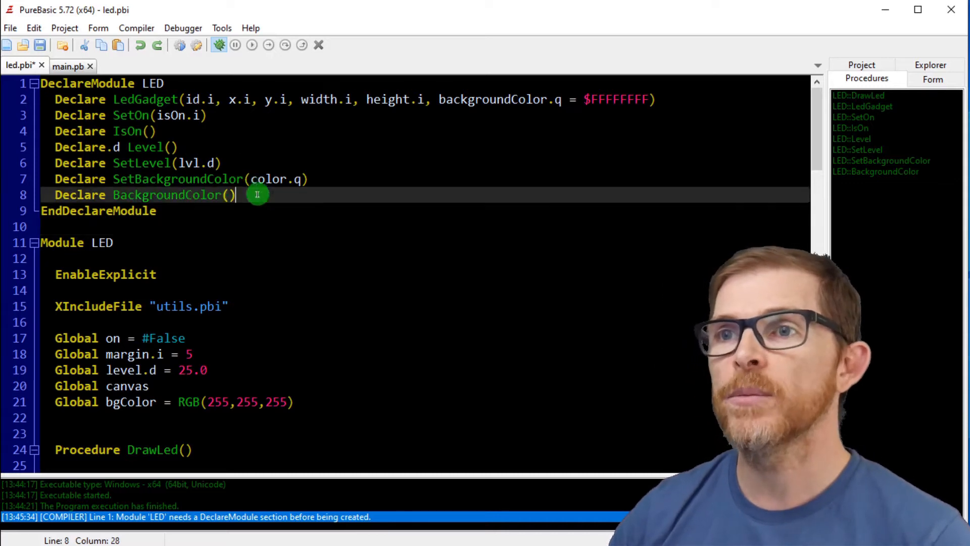
left_click(157, 211)
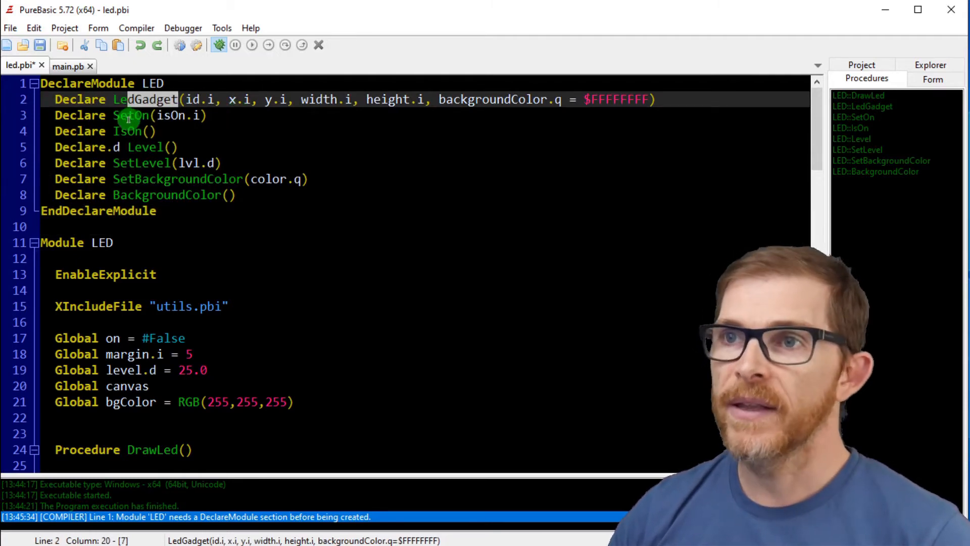
mouse_move(142, 163)
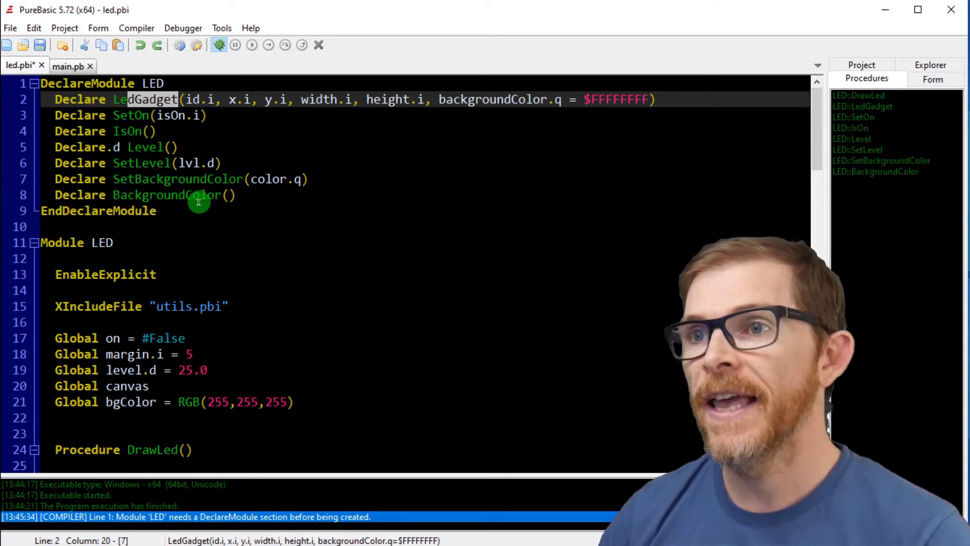
mouse_move(224, 256)
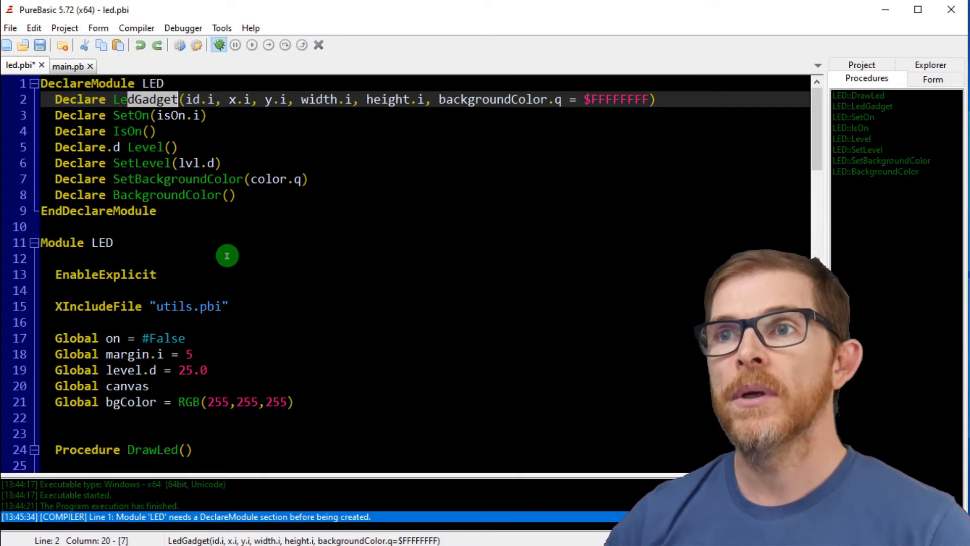
mouse_move(202, 194)
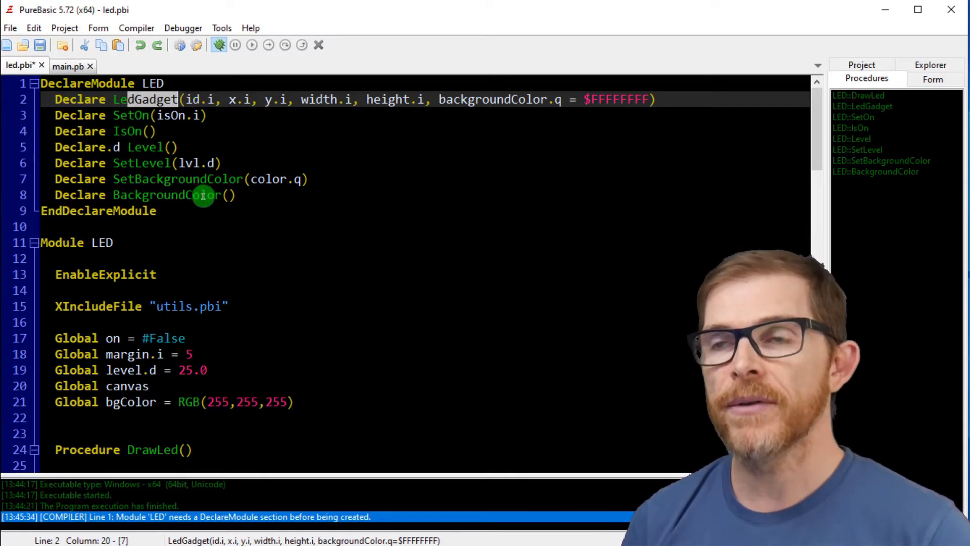
mouse_move(93, 251)
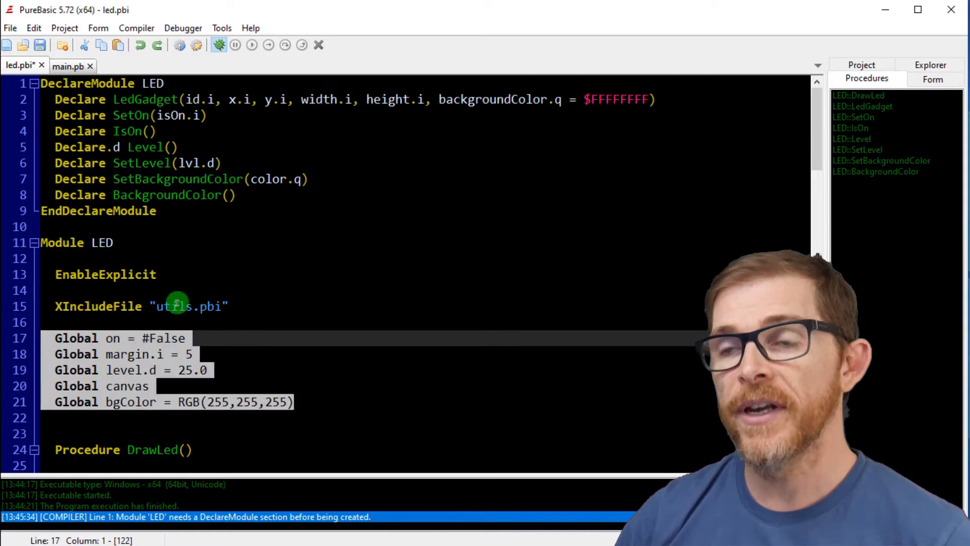
left_click(186, 306)
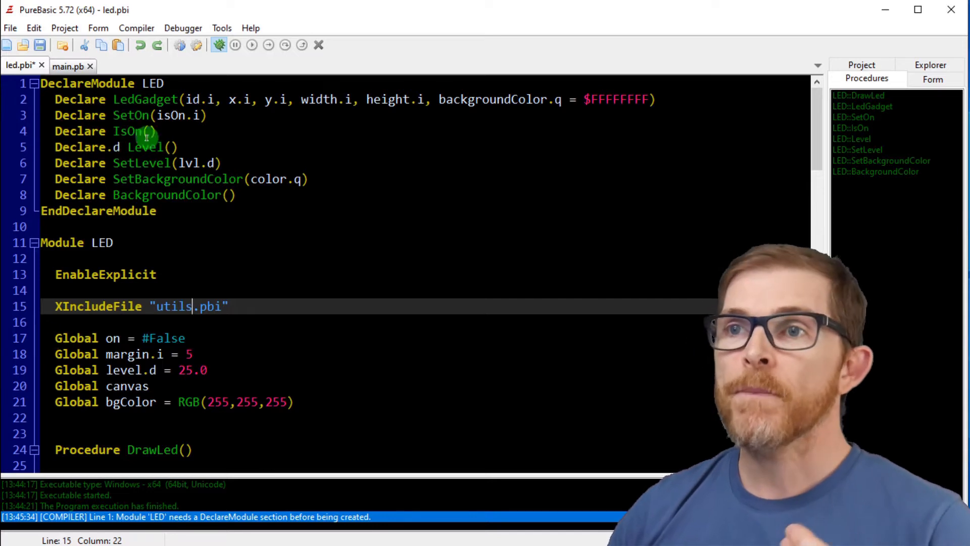
mouse_move(85, 305)
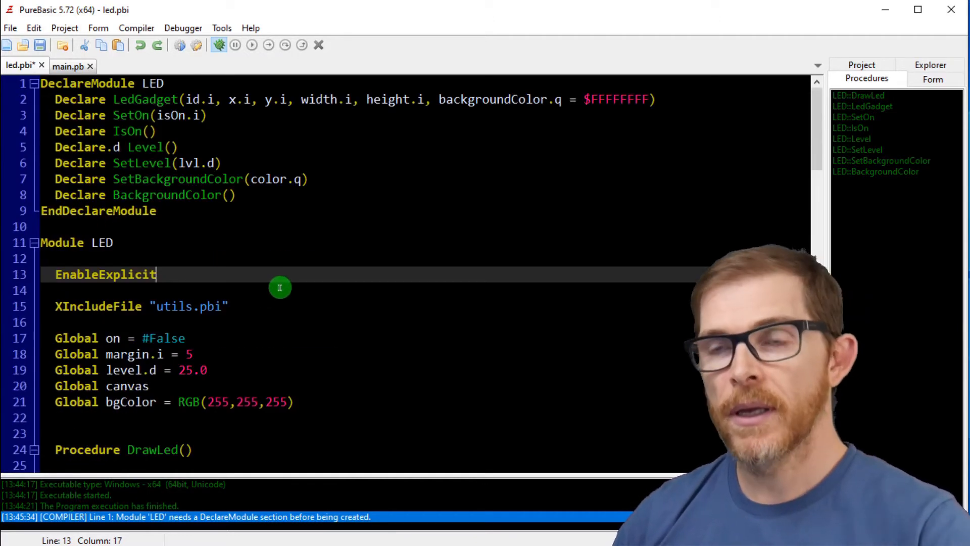
Save led.pbi and bring main.pb to the front.
left_click(64, 66)
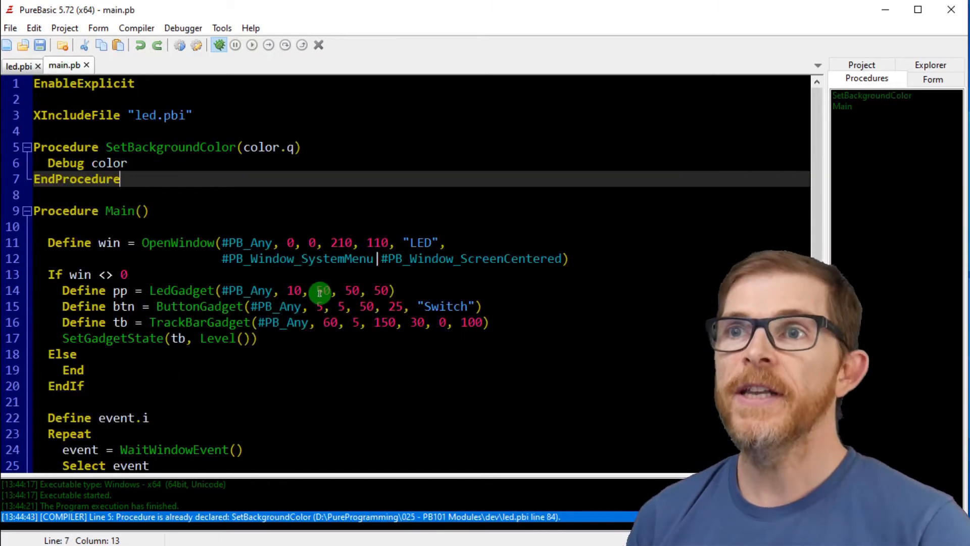
Compile main.pb, hit the 'LedGadget() is not a function' error, compare with led.pbi and return.
left_click(219, 44)
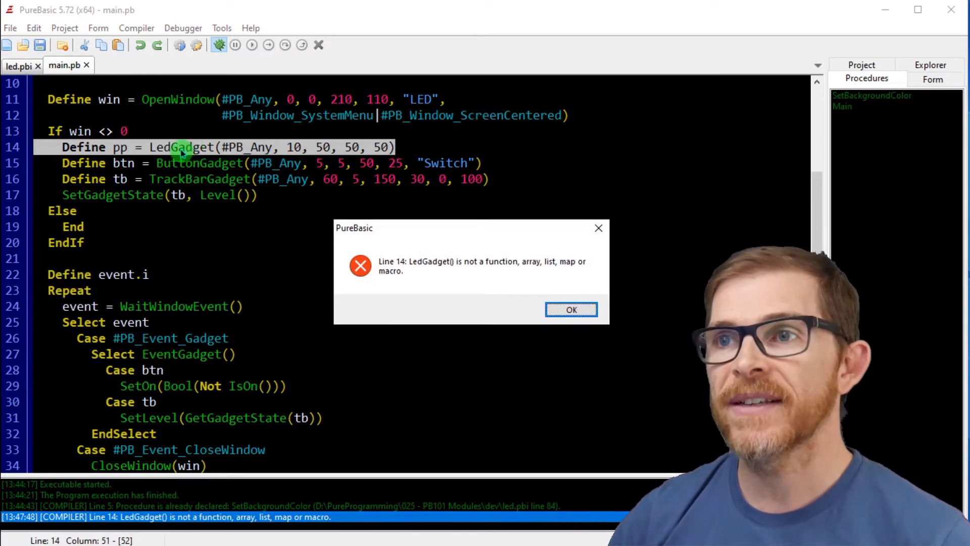
mouse_move(627, 351)
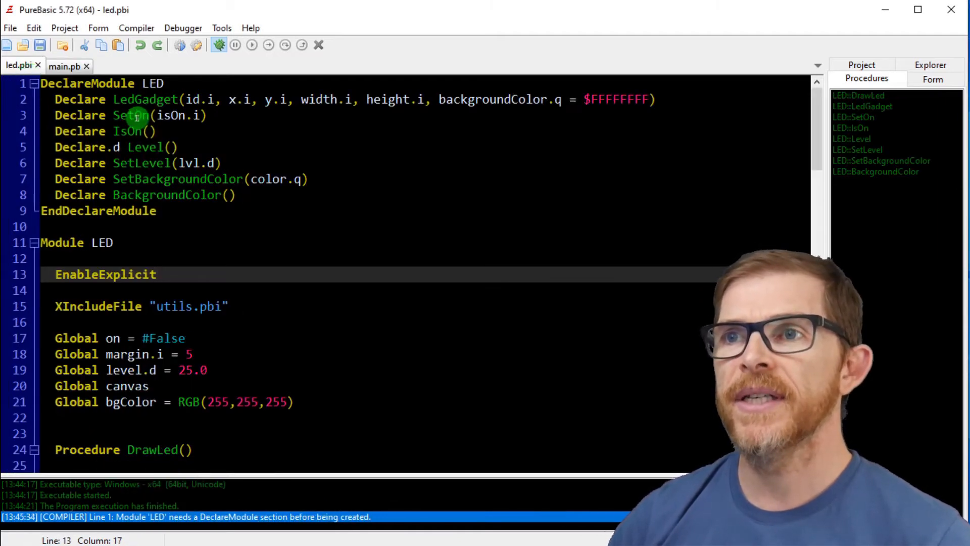
left_click(65, 66)
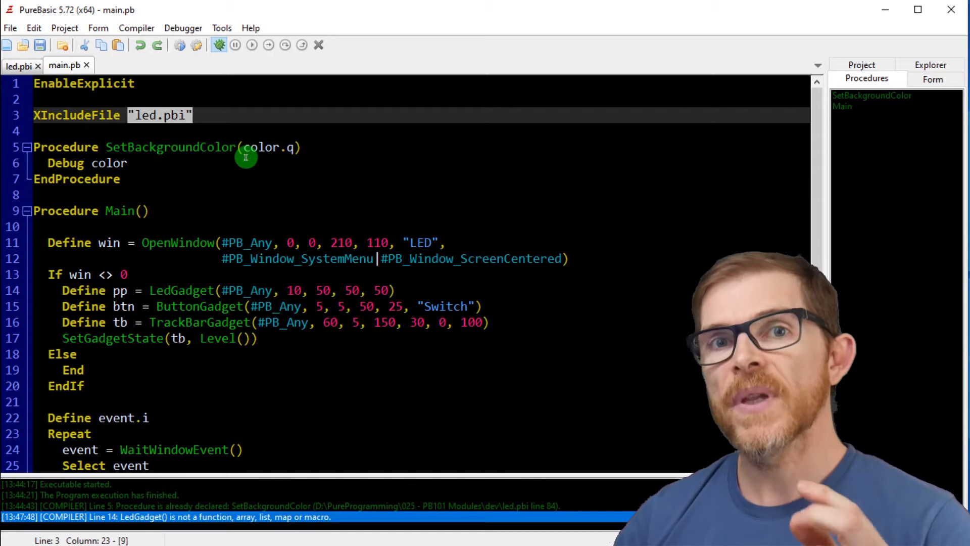
mouse_move(246, 162)
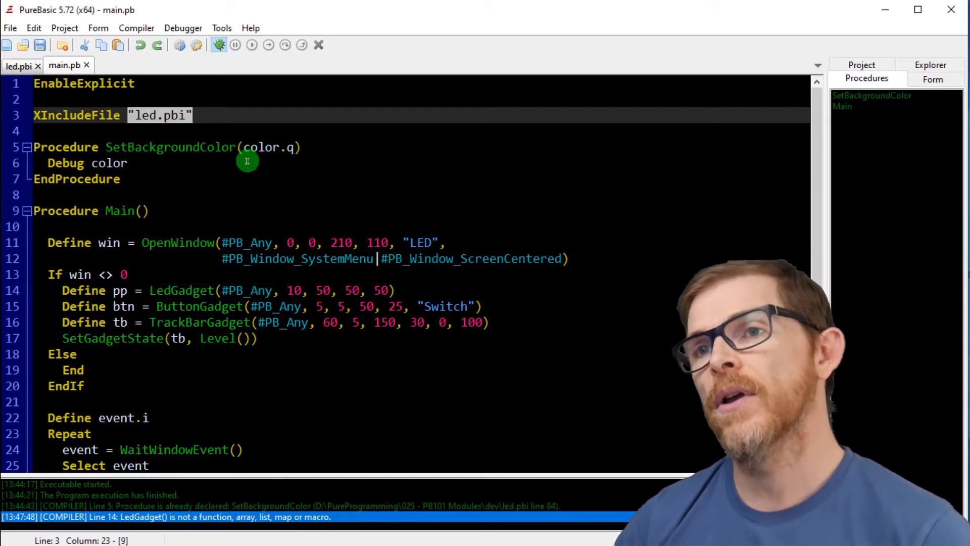
mouse_move(241, 188)
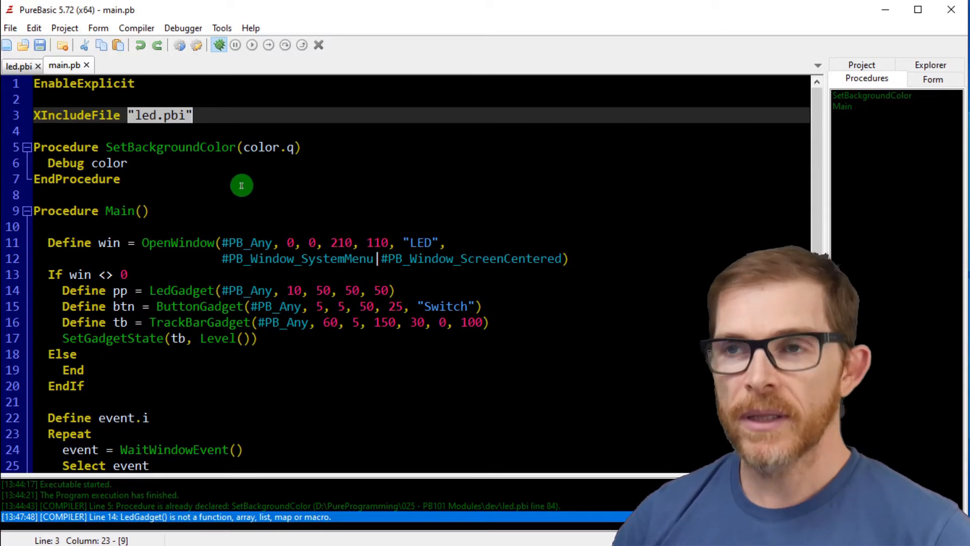
mouse_move(154, 290)
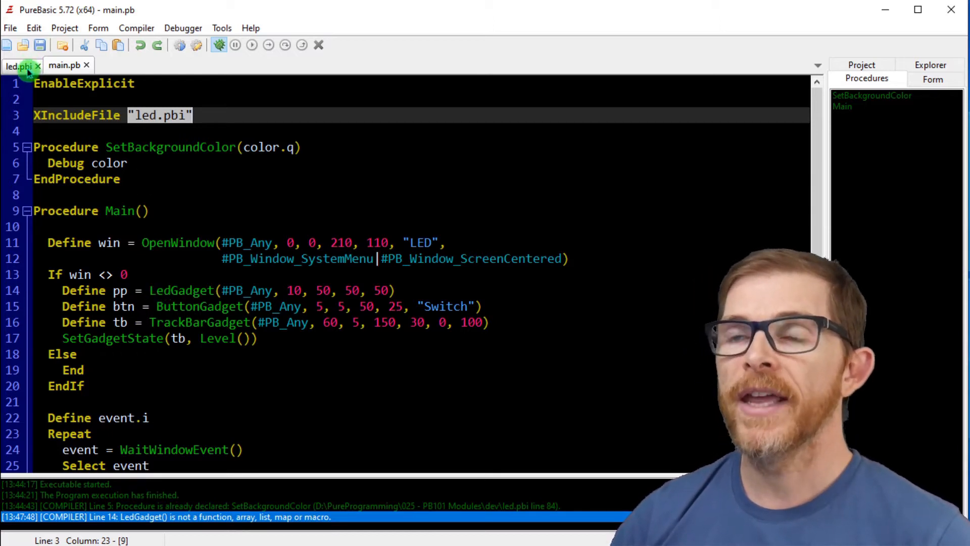
left_click(18, 66)
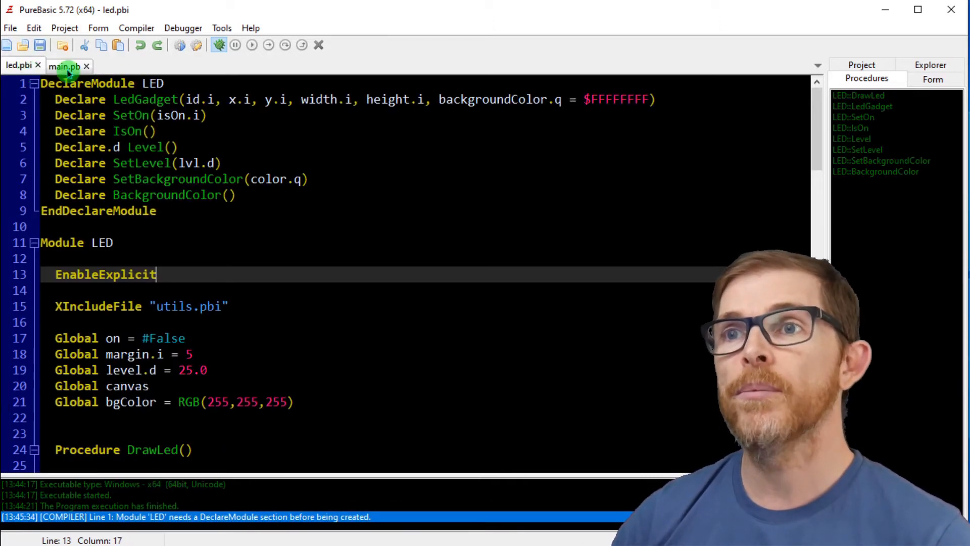
left_click(63, 64)
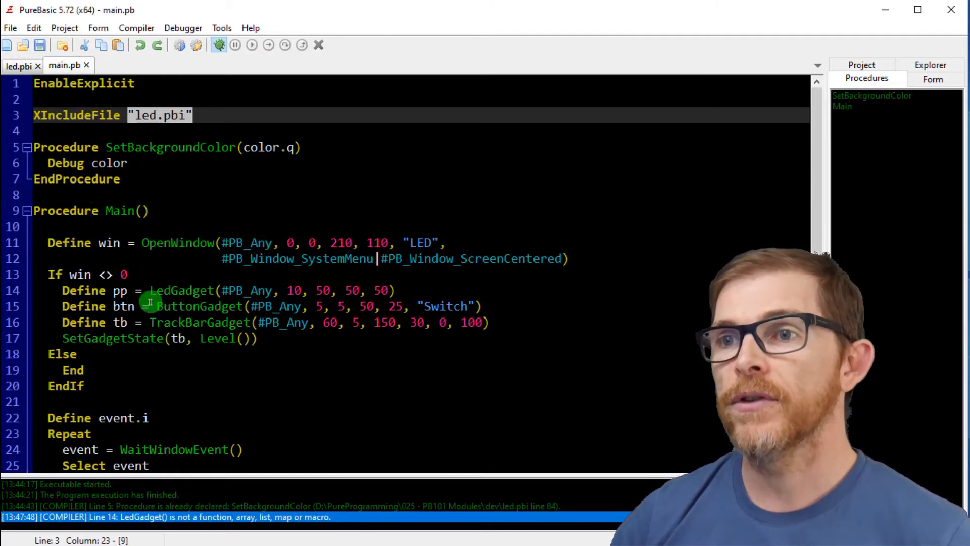
Prefix the LedGadget, Level and SetOn calls with LED:: and run main.pb showing the green LED.
type("LED::SetOn(Bool(Not IsOn(")
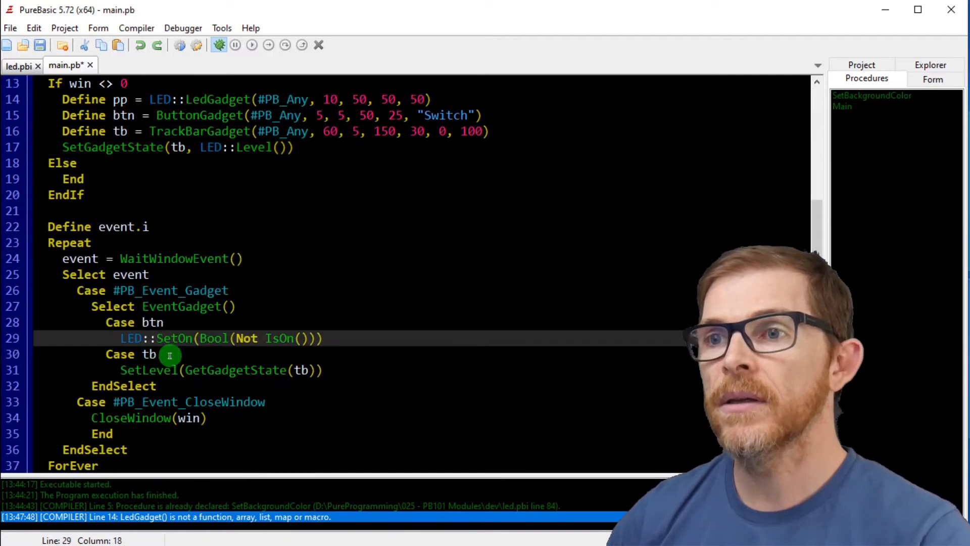
type("LED::")
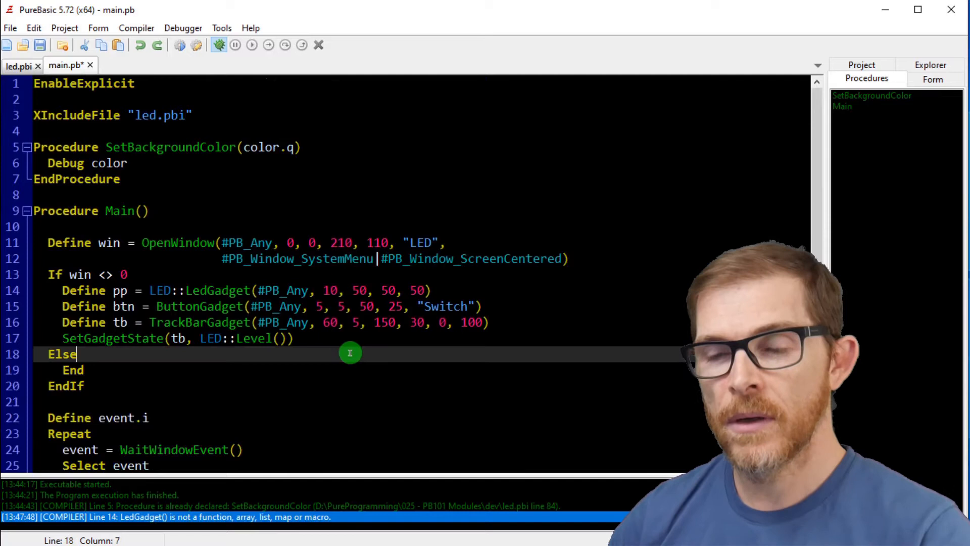
key("ctrl+s")
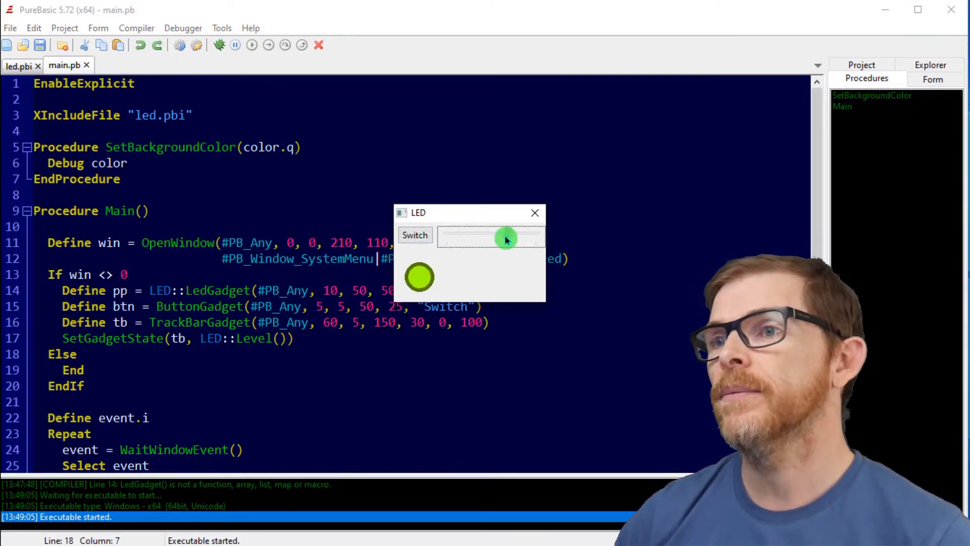
Close the LED window, review the led.pbi module source, and return to main.pb.
left_click(534, 212)
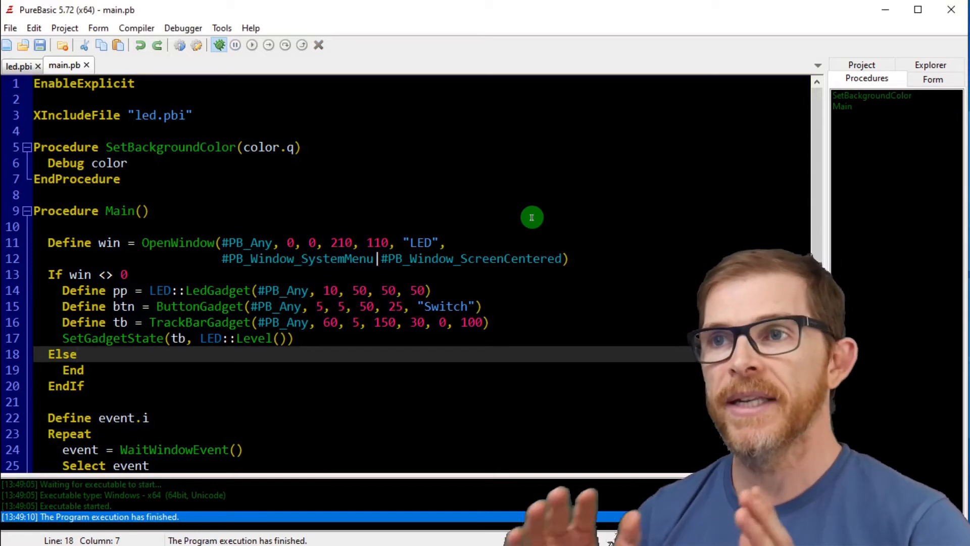
mouse_move(77, 147)
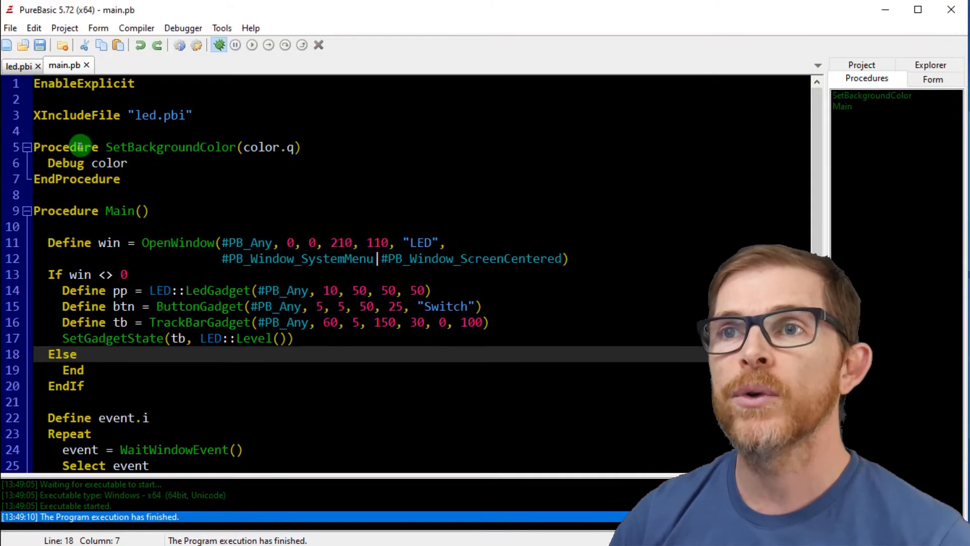
left_click(20, 65)
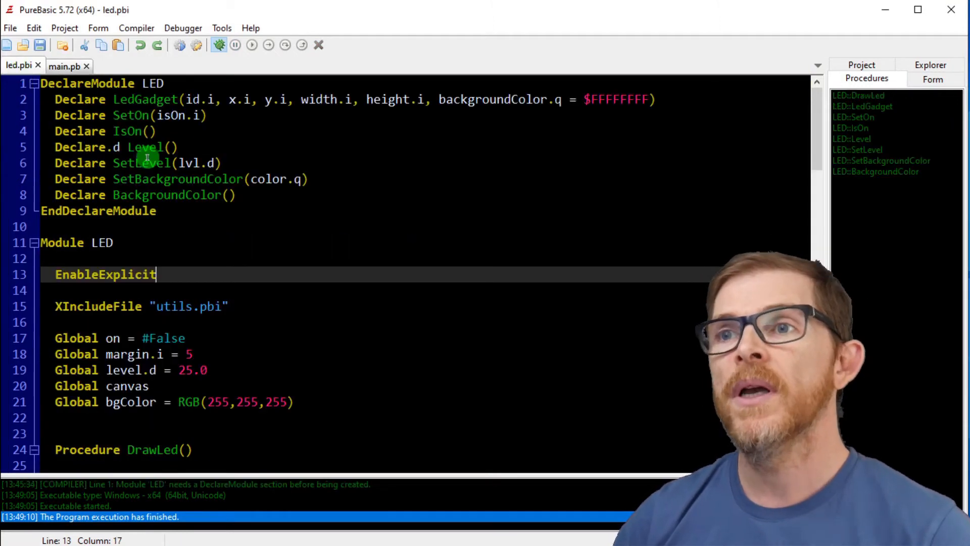
mouse_move(218, 151)
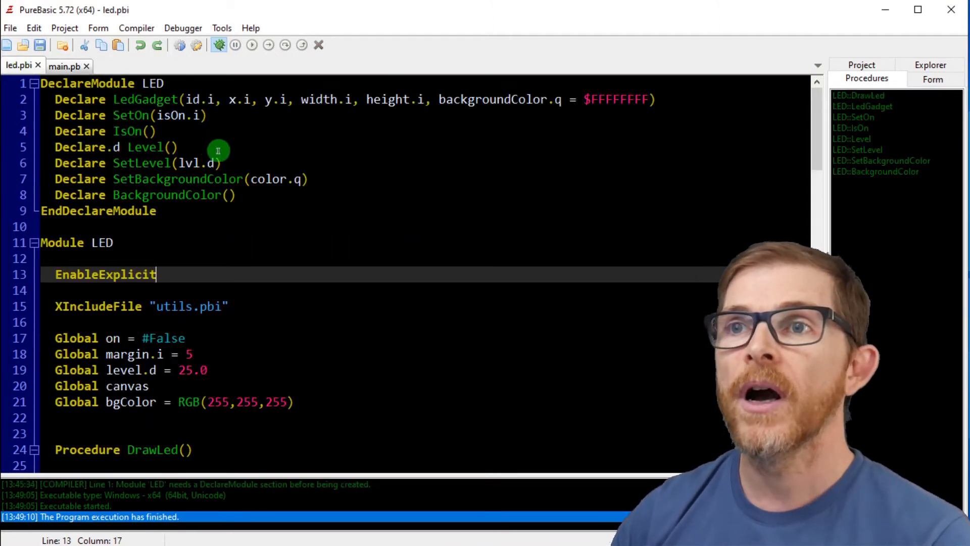
scroll("down", 3)
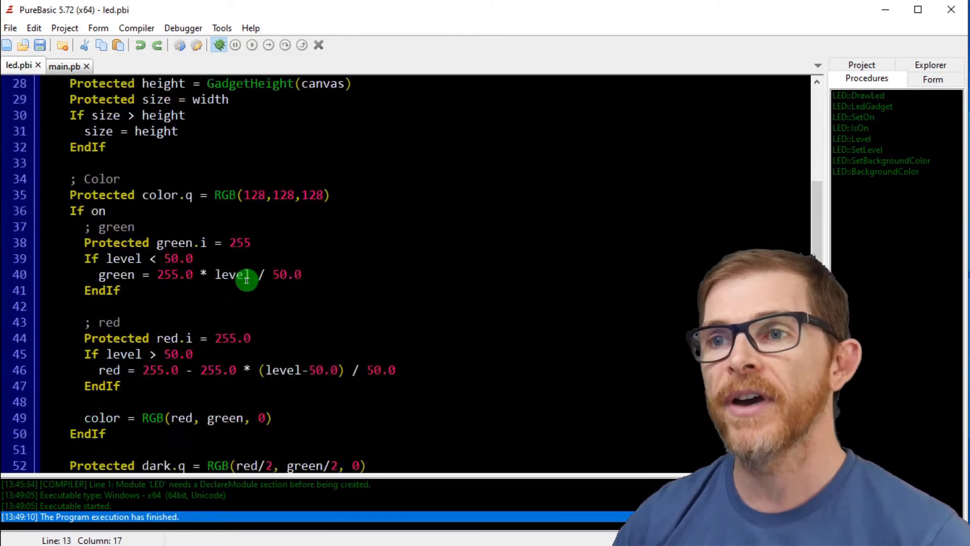
scroll("up", 3)
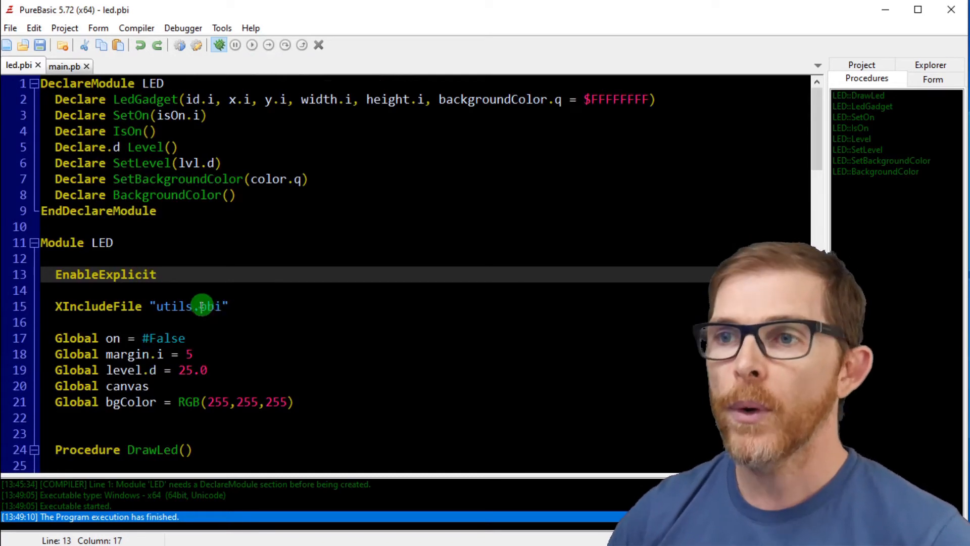
mouse_move(252, 286)
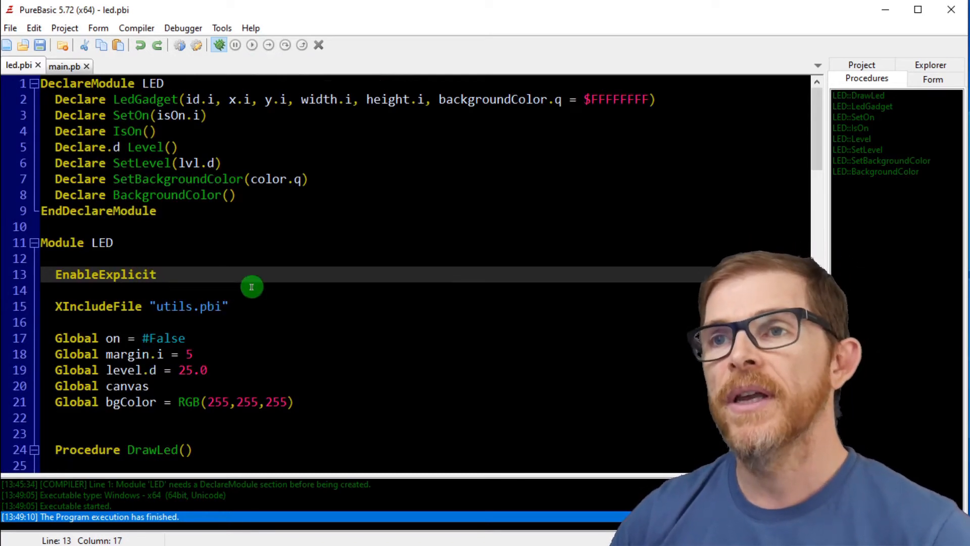
left_click(64, 66)
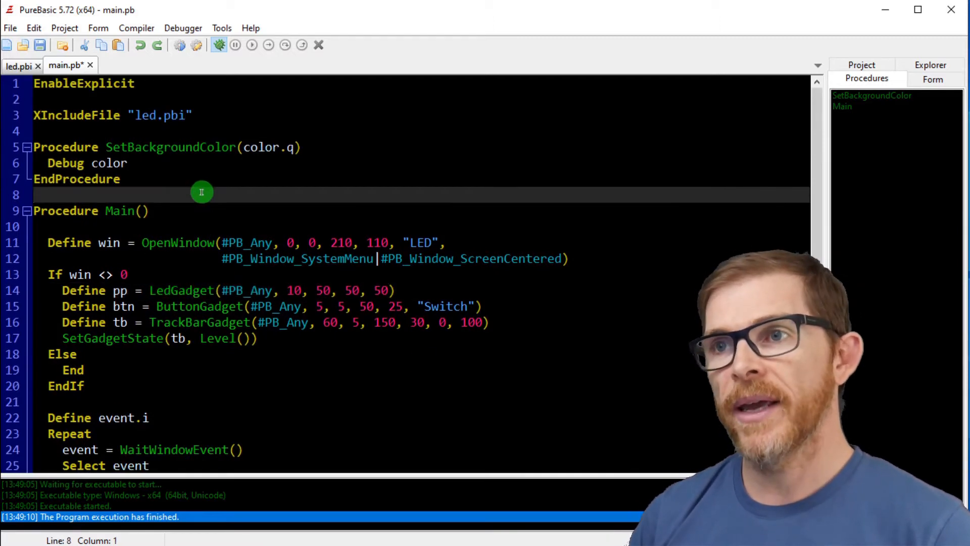
Add UseModule LED above Procedure Main, run with F5 and dismiss the duplicate SetBackgroundColor() error.
key("enter")
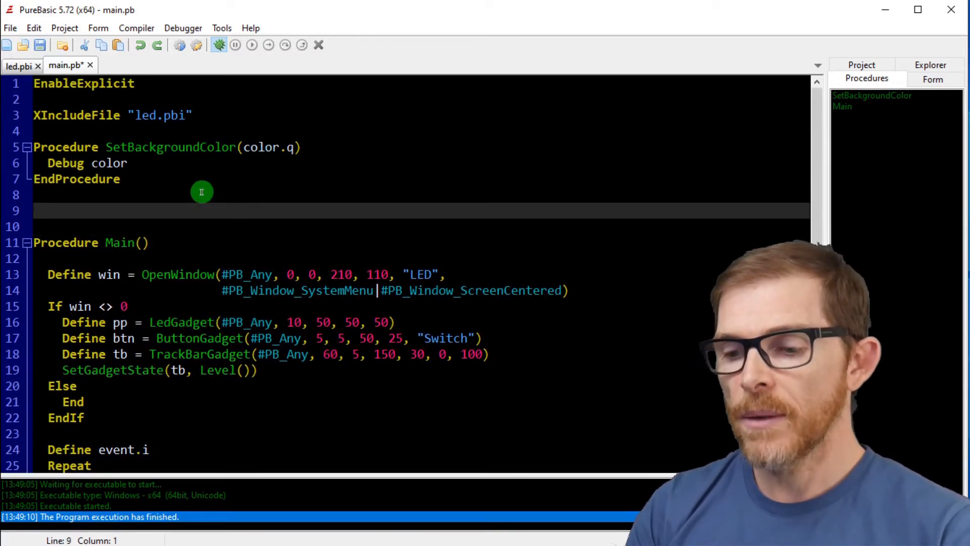
type("UseModule LED")
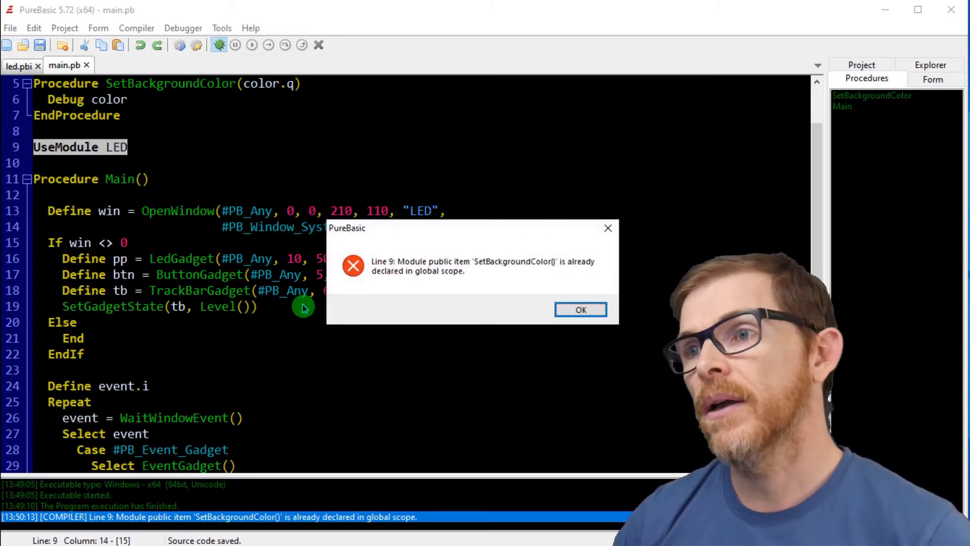
left_click(580, 310)
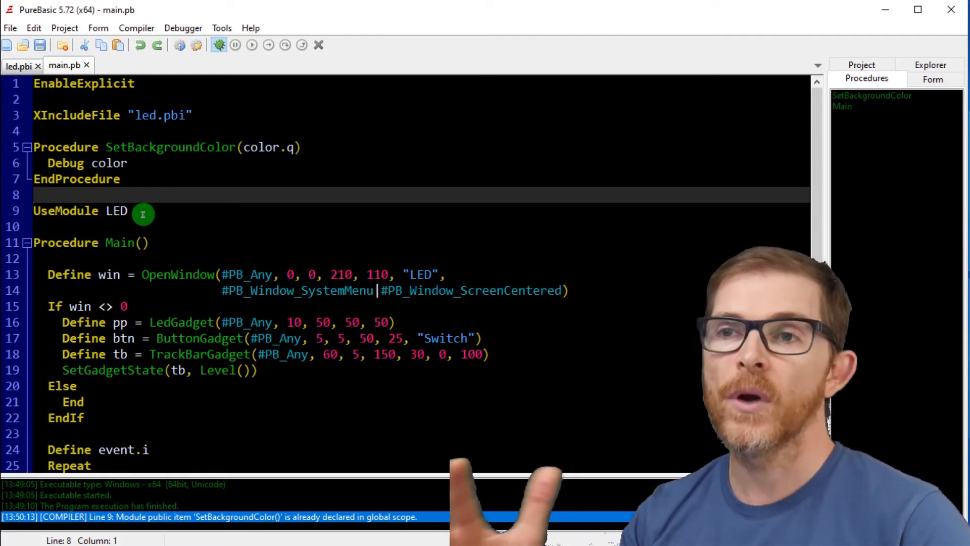
mouse_move(167, 153)
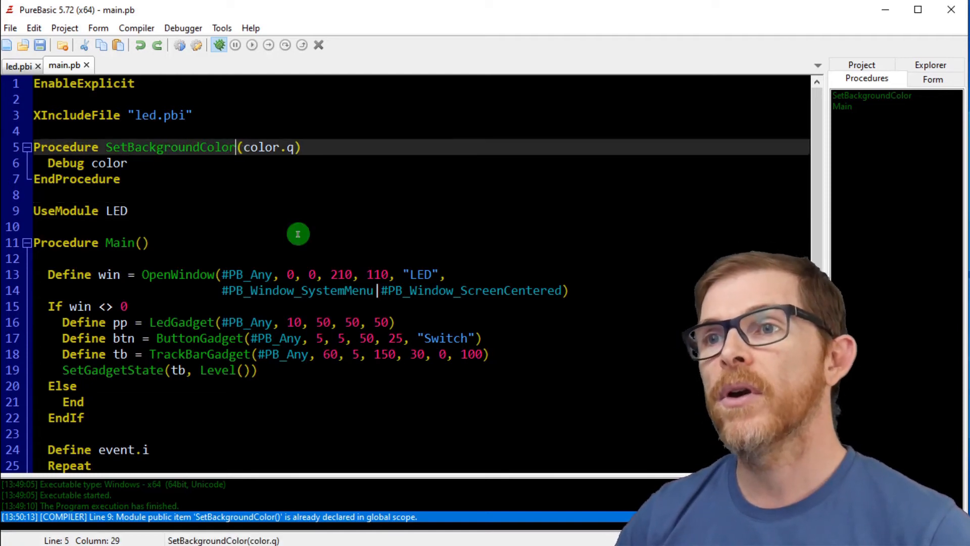
Rename the local procedure to SetBackgroundColorX, run the LED demo and close its window.
type("X")
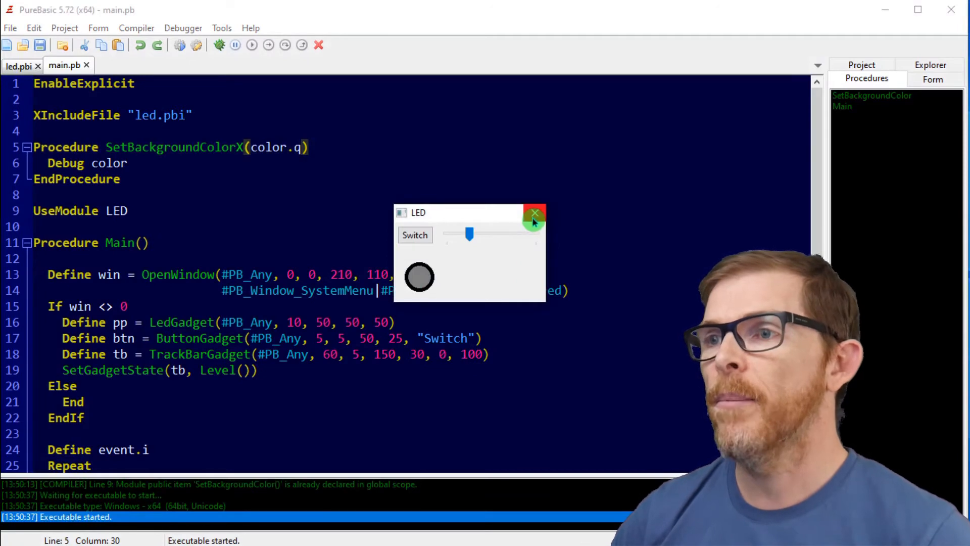
left_click(535, 213)
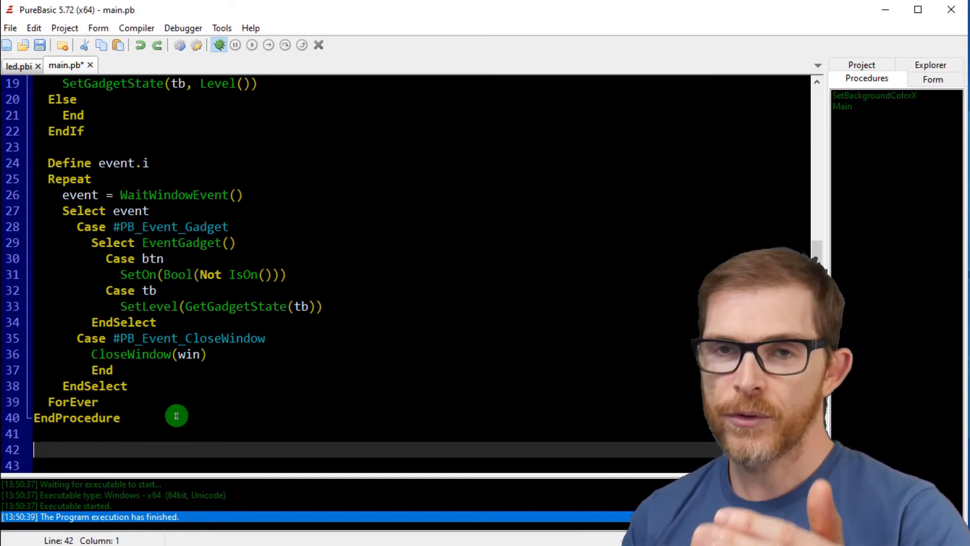
Try an UnuseModule LED line after EndProcedure, then delete it and the UseModule LED line.
type("U")
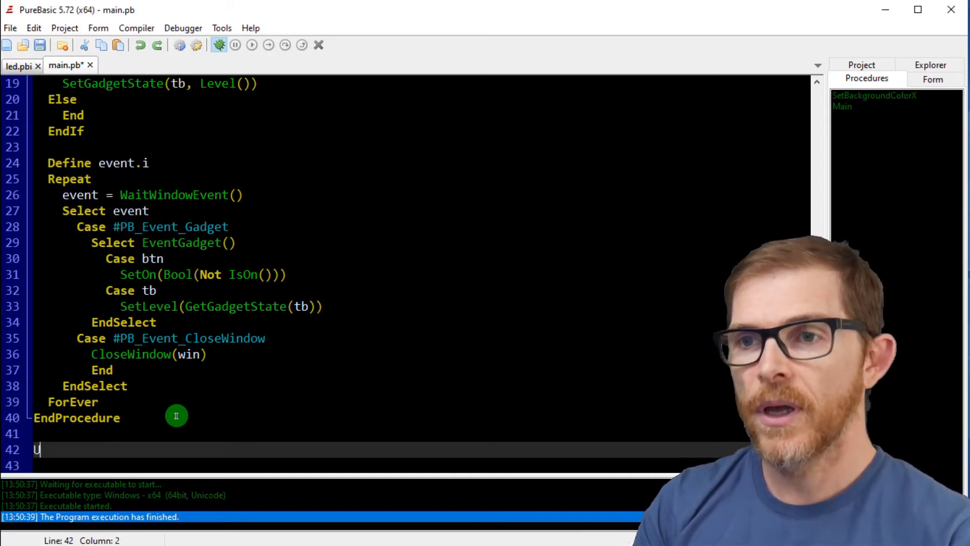
type("nuseModule")
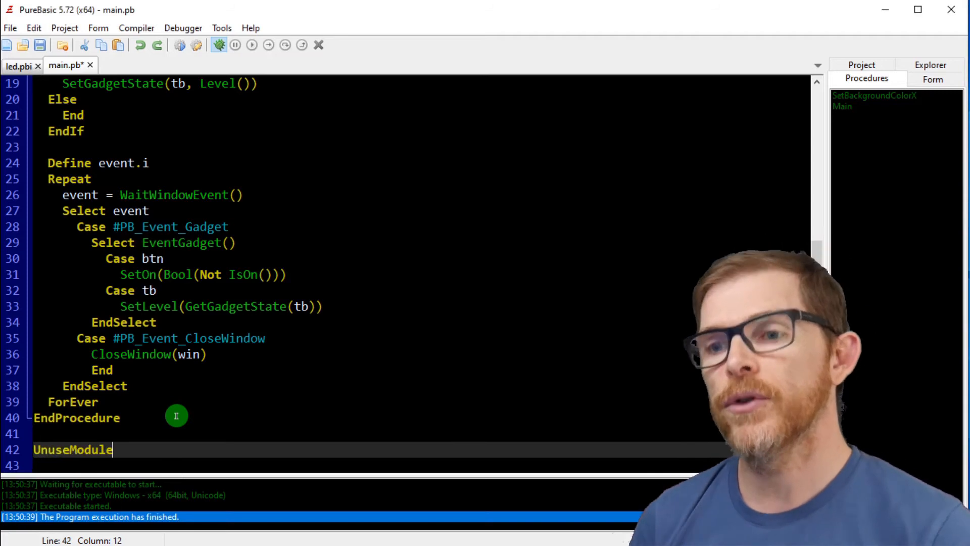
type("LED")
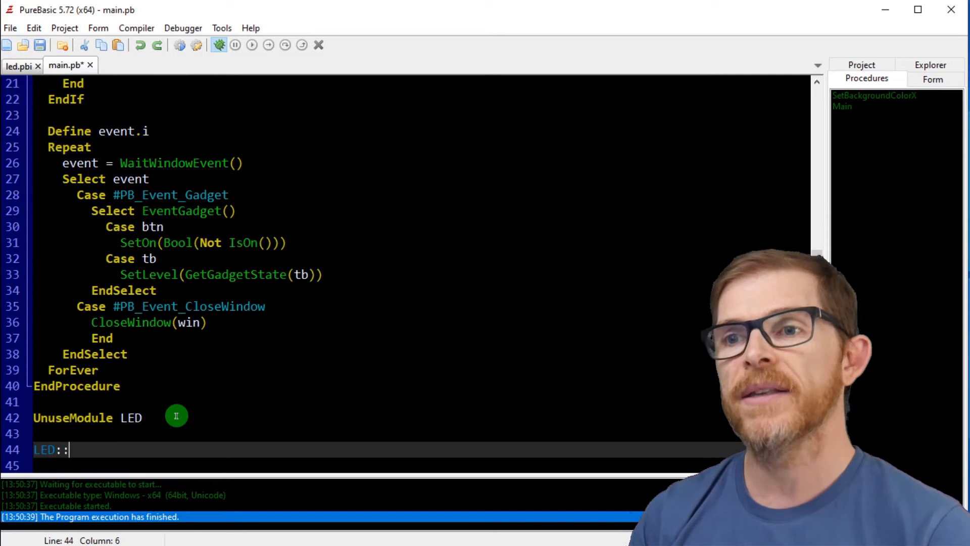
key("Backspace")
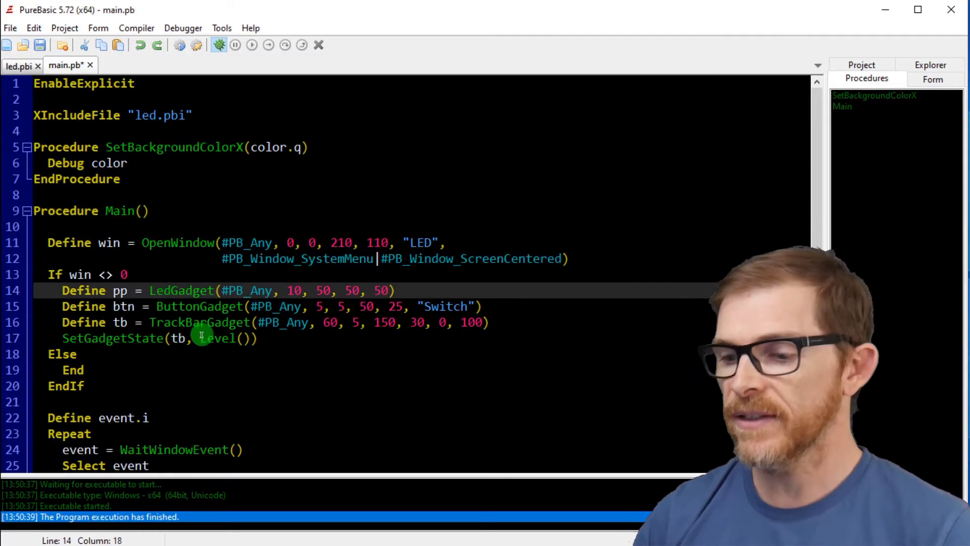
Call LED::LedGadget and LED::Level in main.pb, restore SetBackgroundColor, run, and move to led.pbi.
type("LED::")
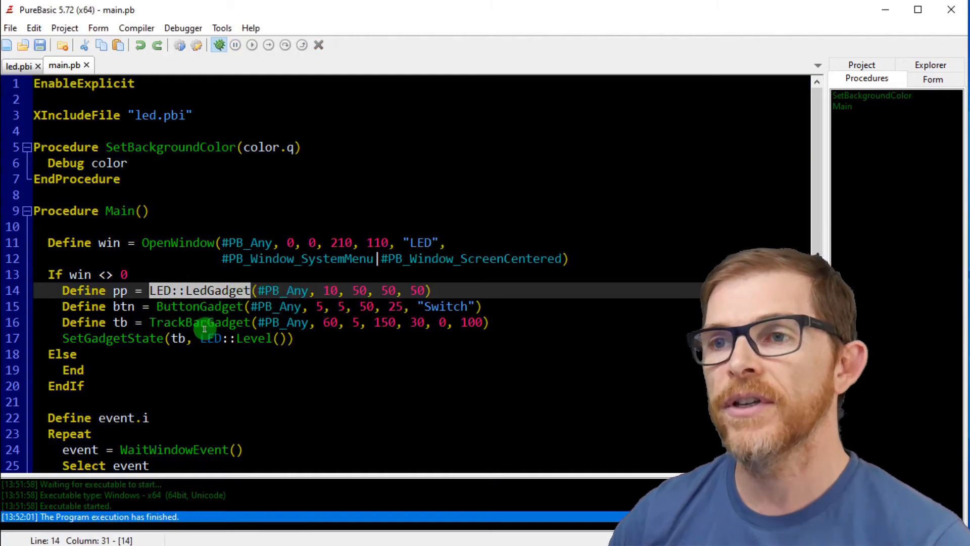
left_click(73, 354)
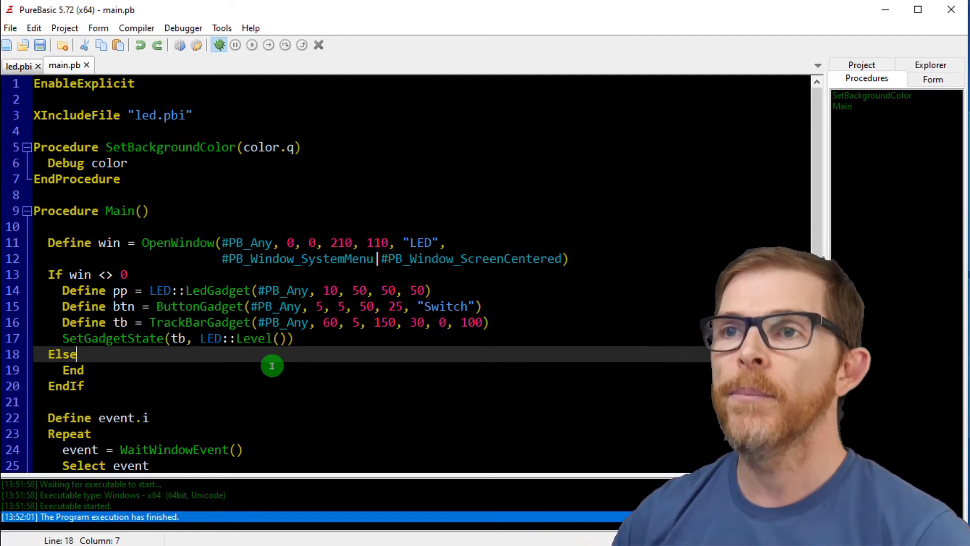
mouse_move(139, 202)
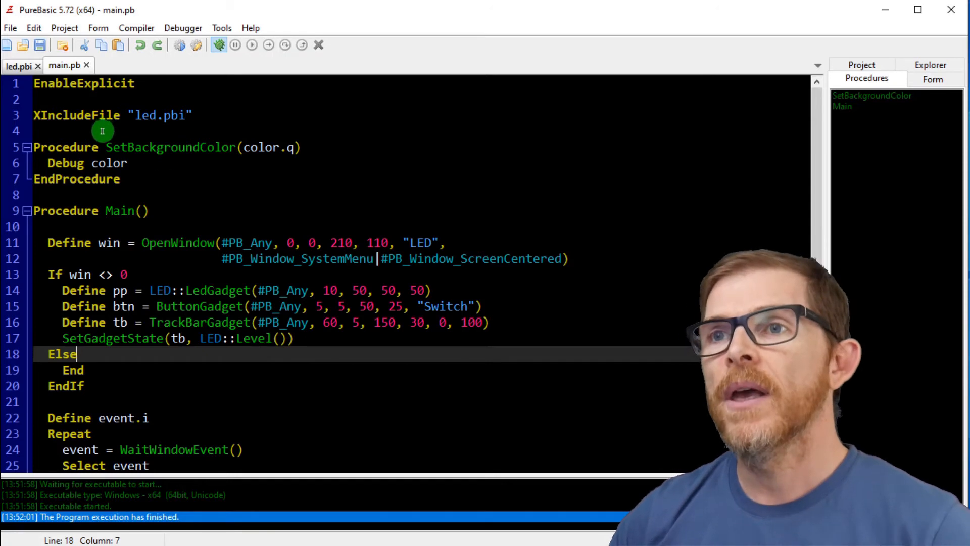
left_click(18, 65)
type("Global on = #False")
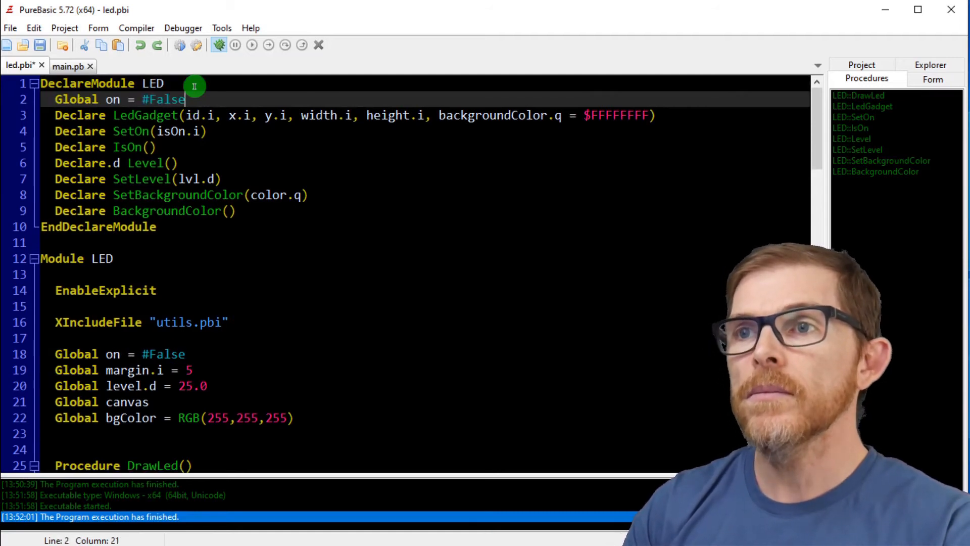
Expose Global on from led.pbi, use LED::on in main.pb's Switch case, run and close the demo.
key("BackSpace")
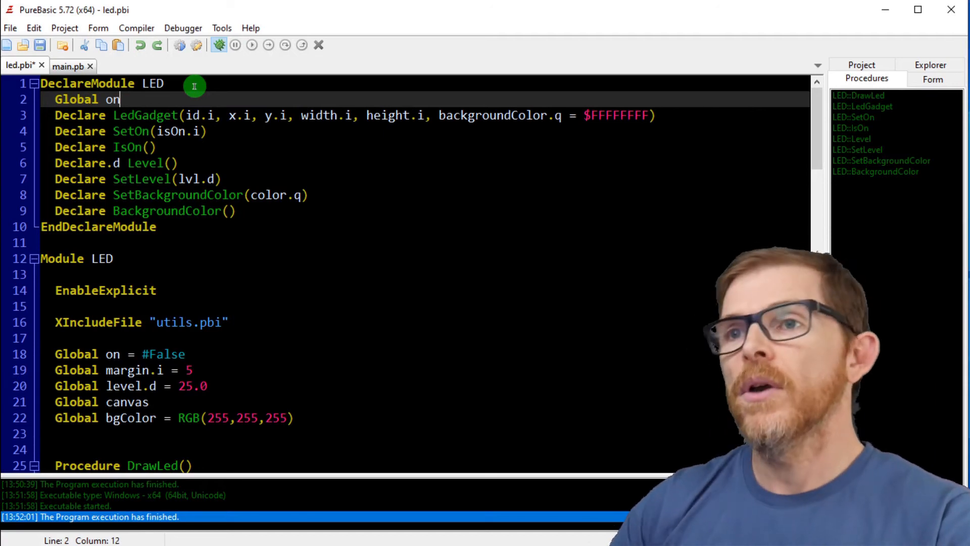
key("ctrl+s")
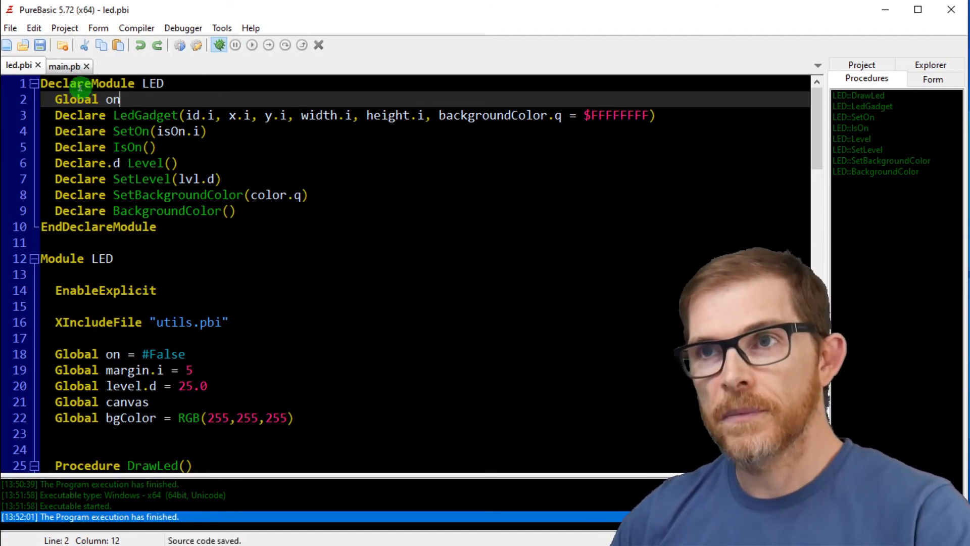
left_click(64, 66)
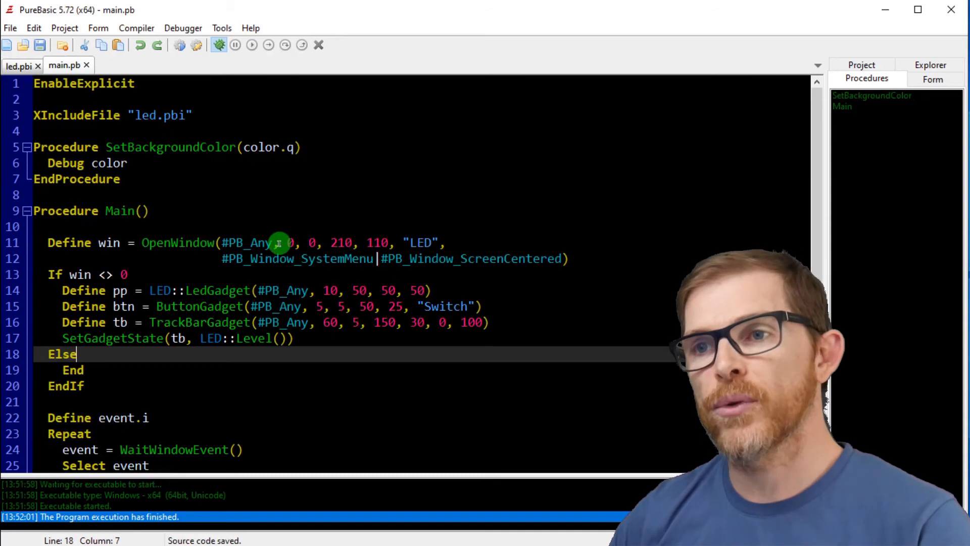
scroll("down", 3)
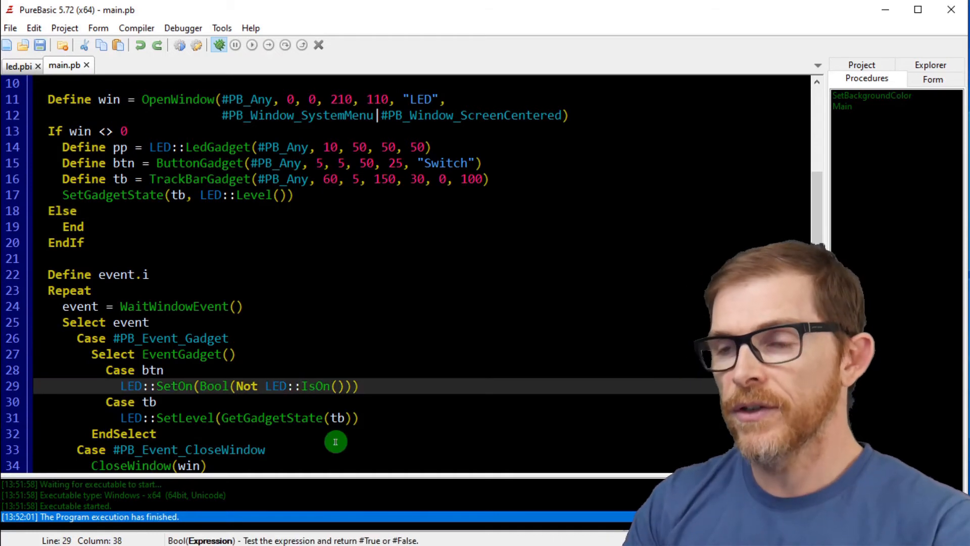
type("on")
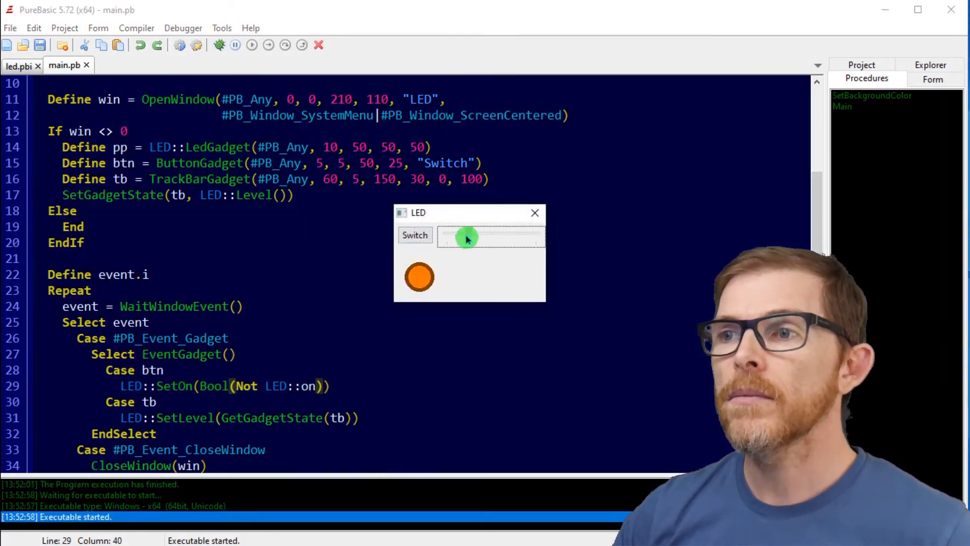
left_click_drag(467, 240, 476, 233)
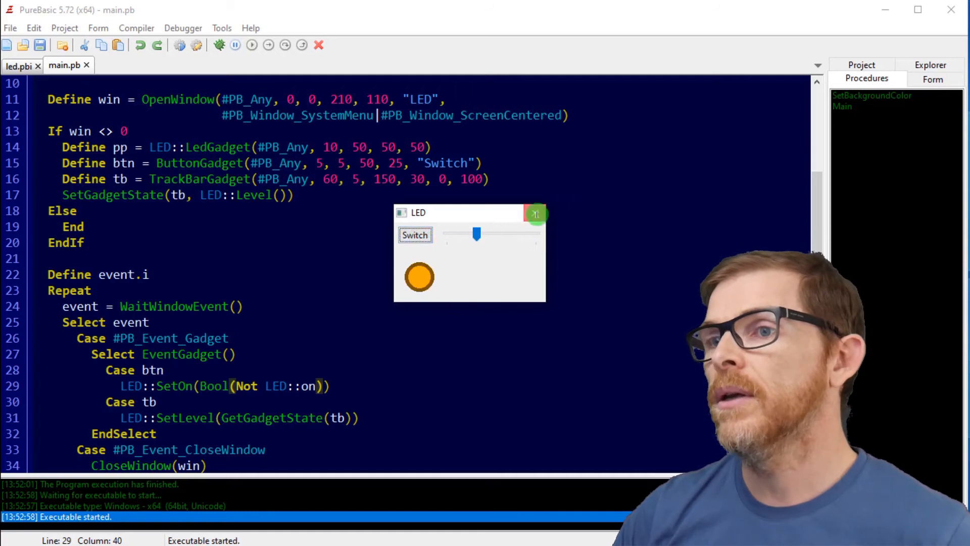
left_click(536, 212)
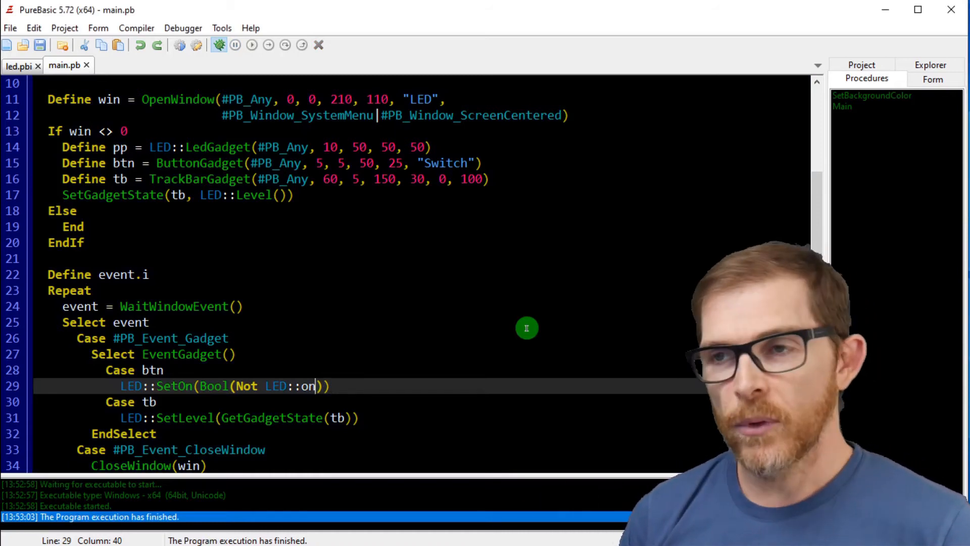
Revert the Switch case to LED::SetOn(Bool(Not LED::IsOn())).
key("BackSpace")
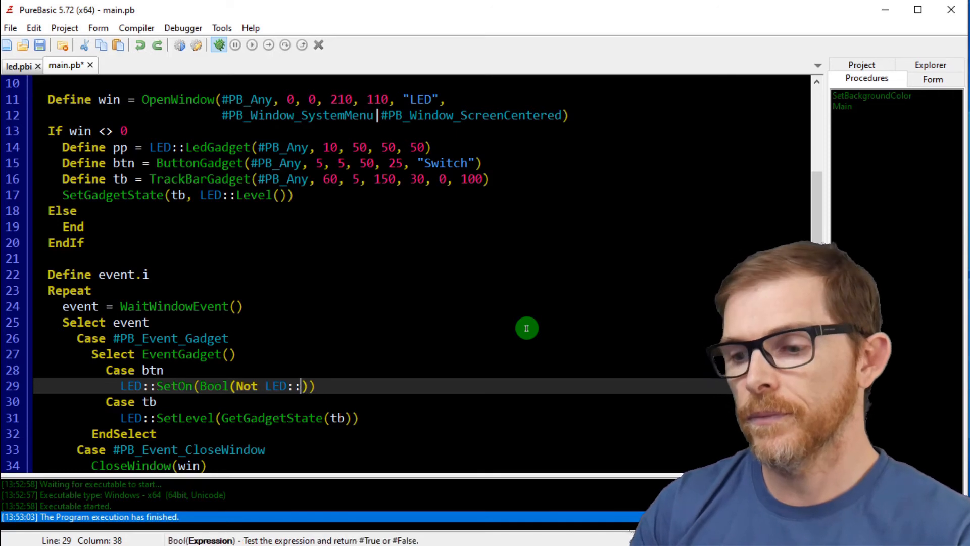
type("IsOn")
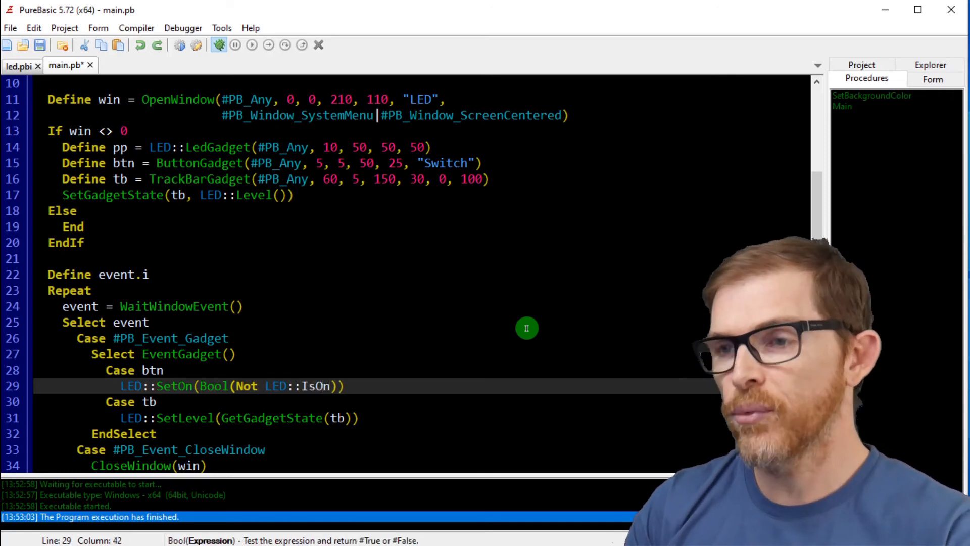
type("()")
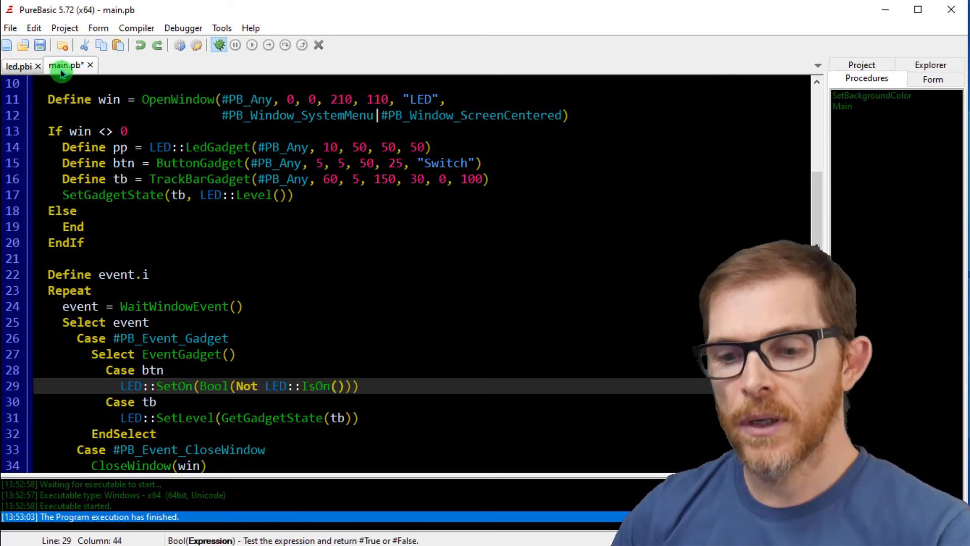
left_click(19, 66)
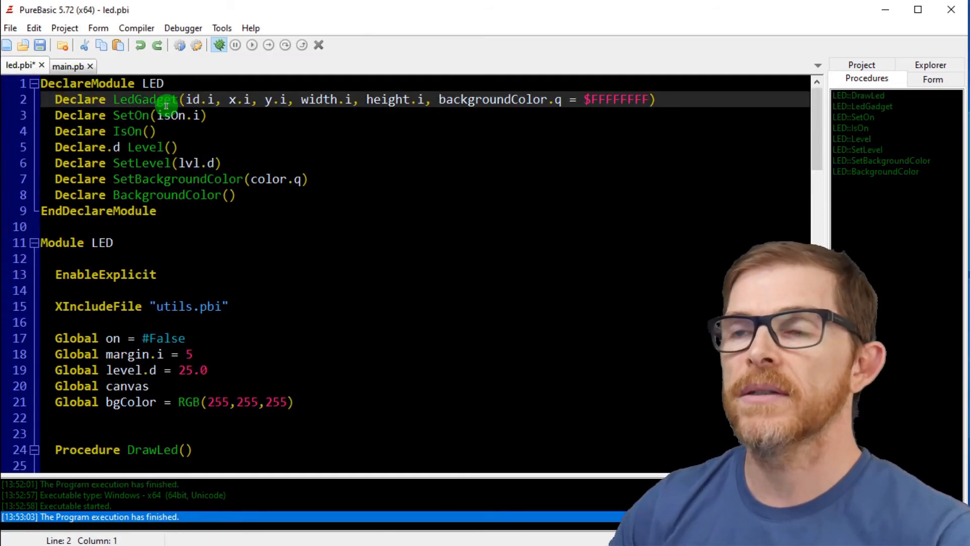
Paste main.pb's Procedure Main at the end of led.pbi followed by a Main() call, and save.
key("ctrl+s")
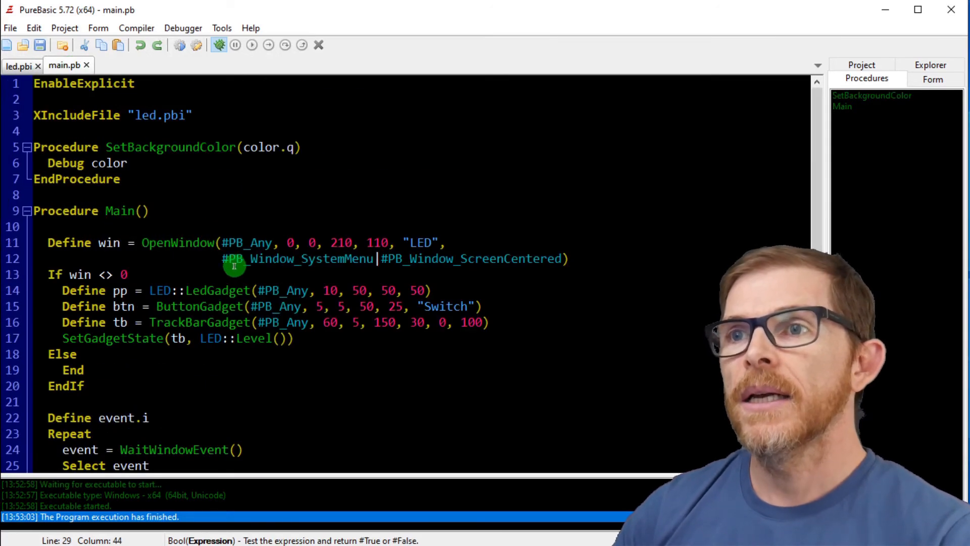
scroll("down", 3)
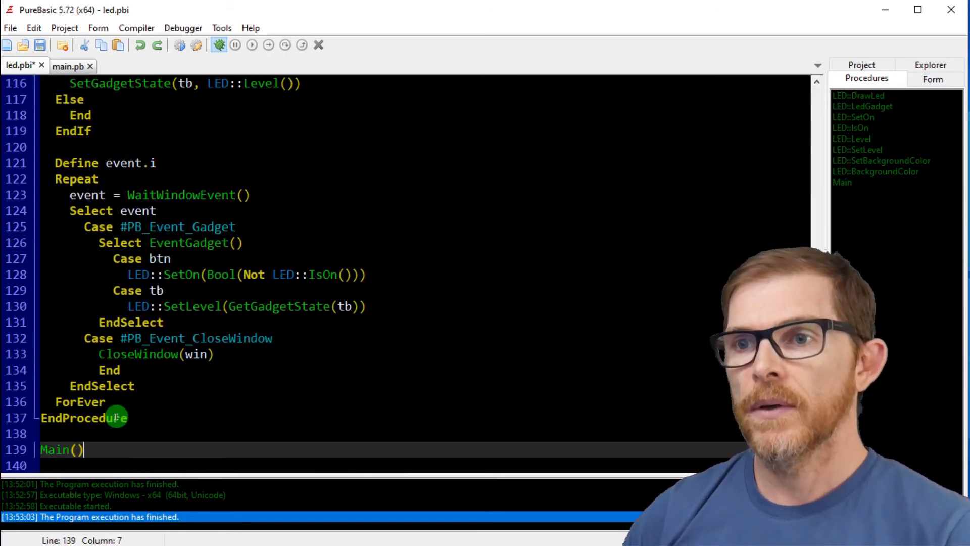
key("ctrl+s")
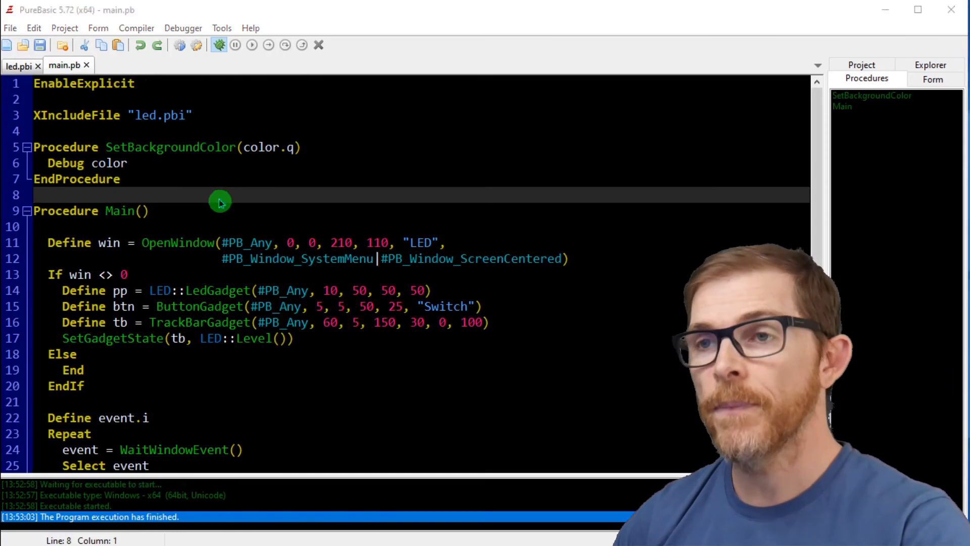
Compile main.pb, dismiss the 'Main already declared at led.pbi line 108' error and go to led.pbi.
left_click(218, 44)
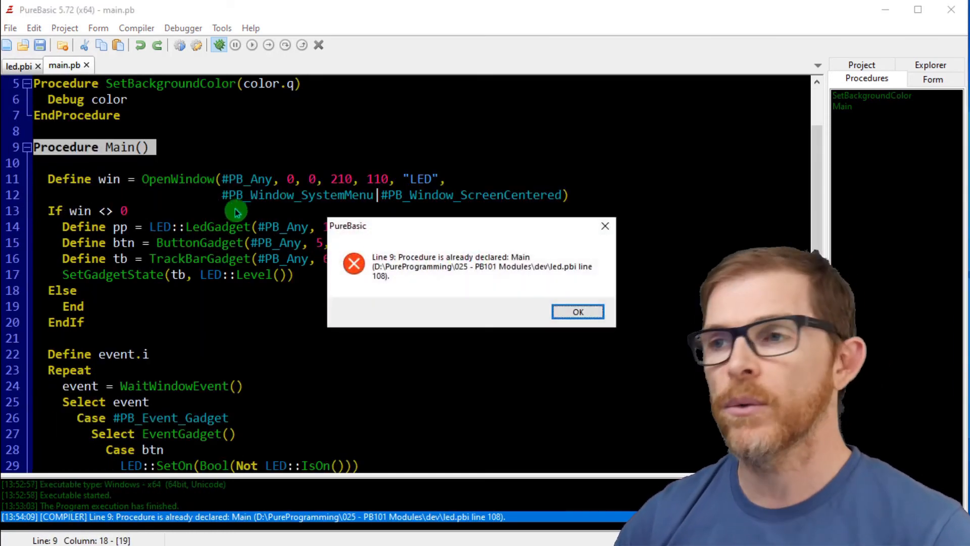
left_click(577, 311)
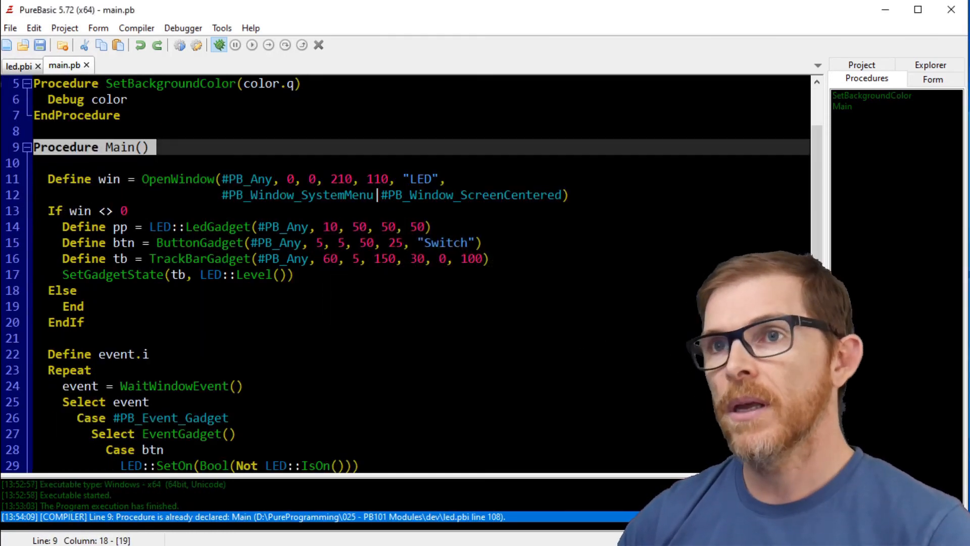
left_click(20, 65)
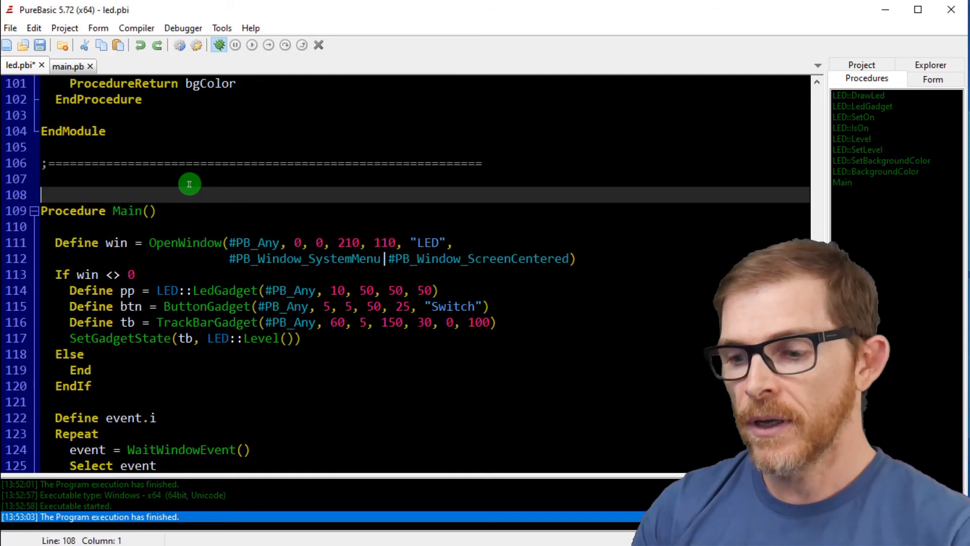
Wrap led.pbi's Main example in CompilerIf #PB_Compiler_IsMainFile ... CompilerEndIf and save.
type("CompilerIf")
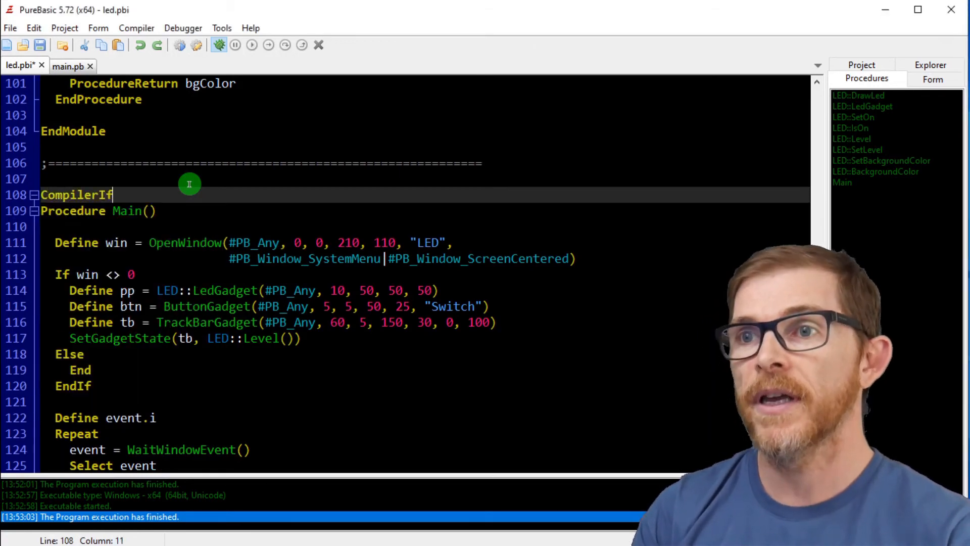
type("#")
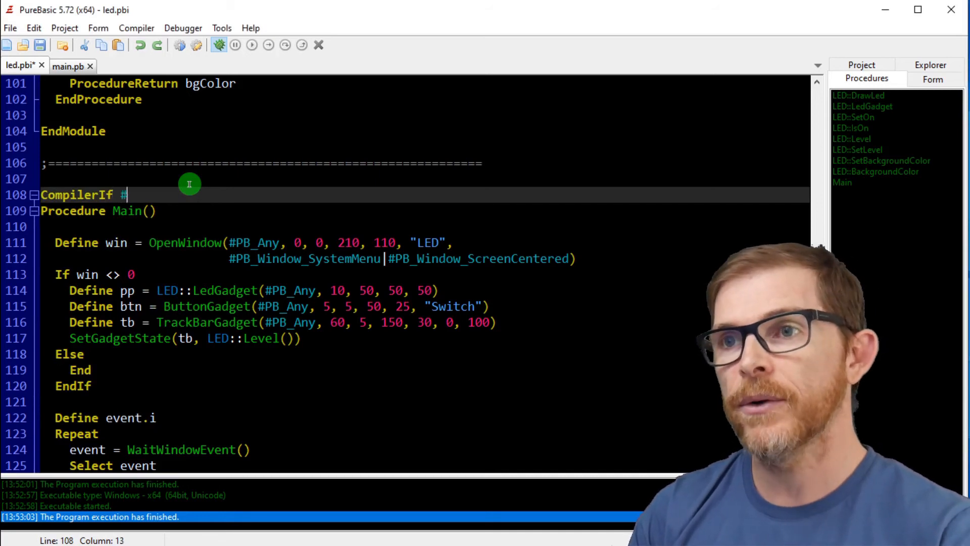
type("PB")
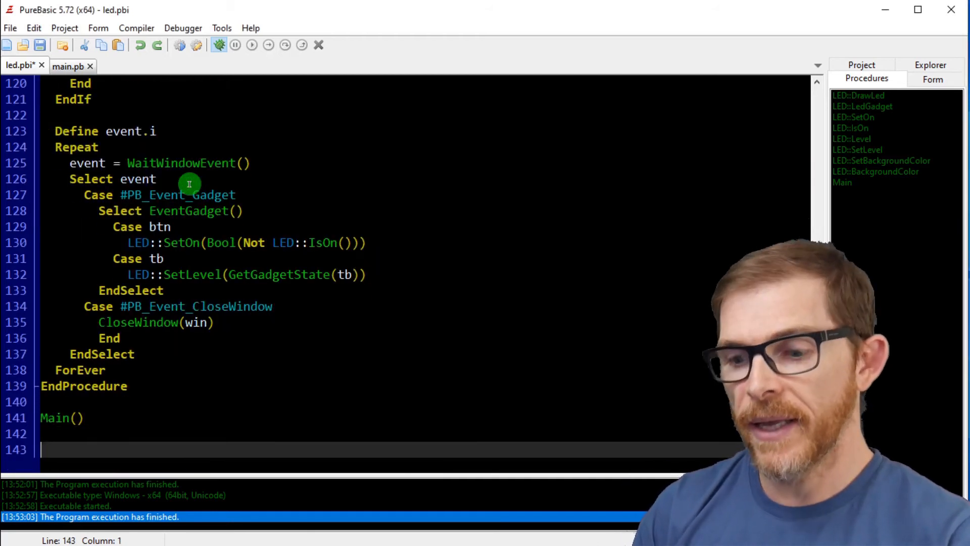
type("Compiler")
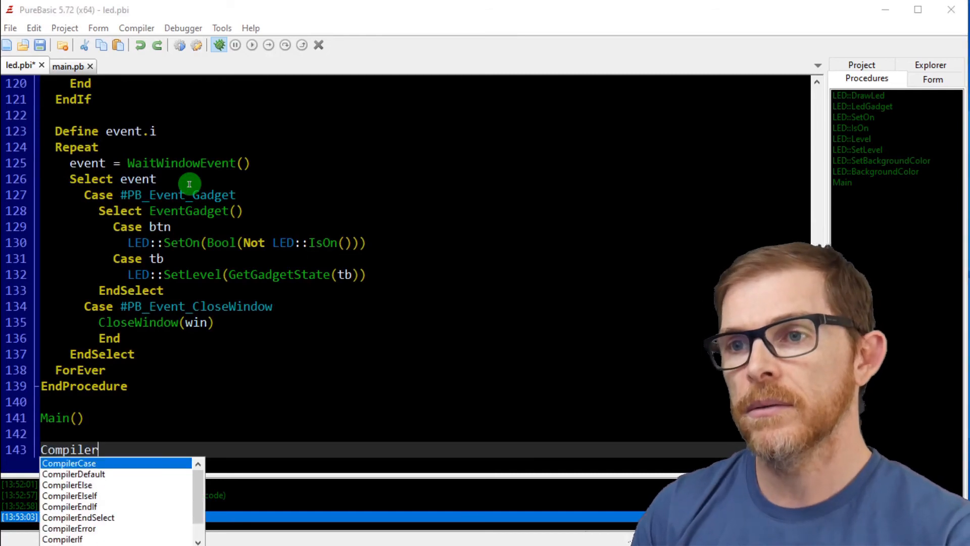
type("EndIf")
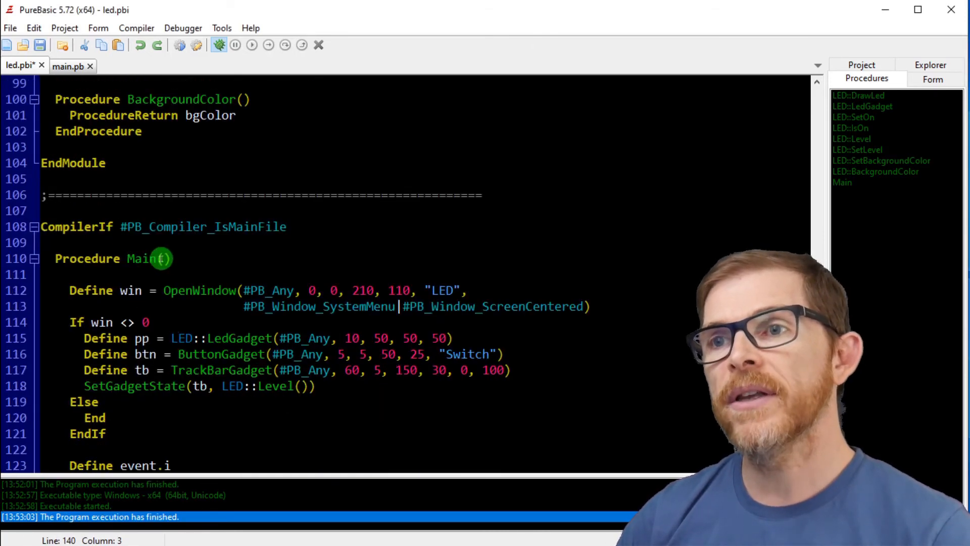
mouse_move(189, 290)
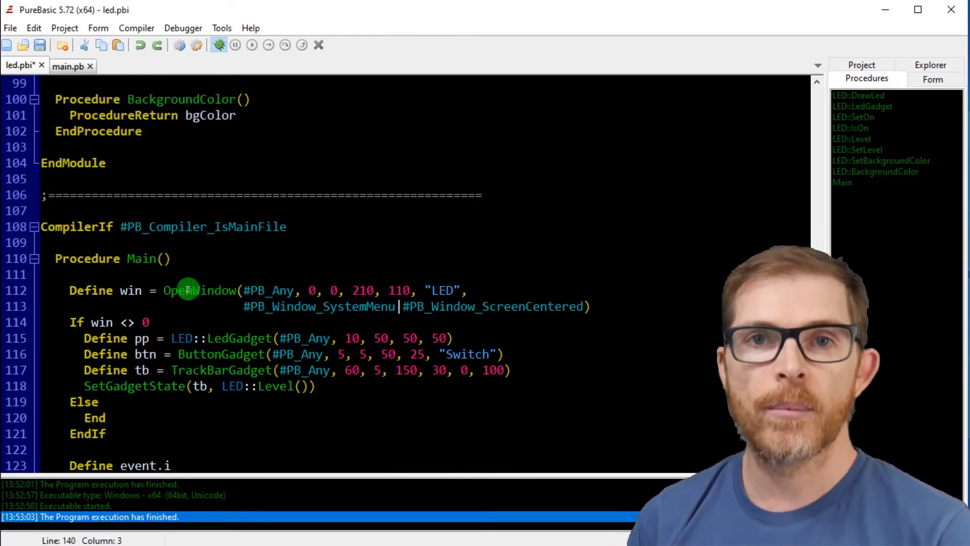
scroll("down", 3)
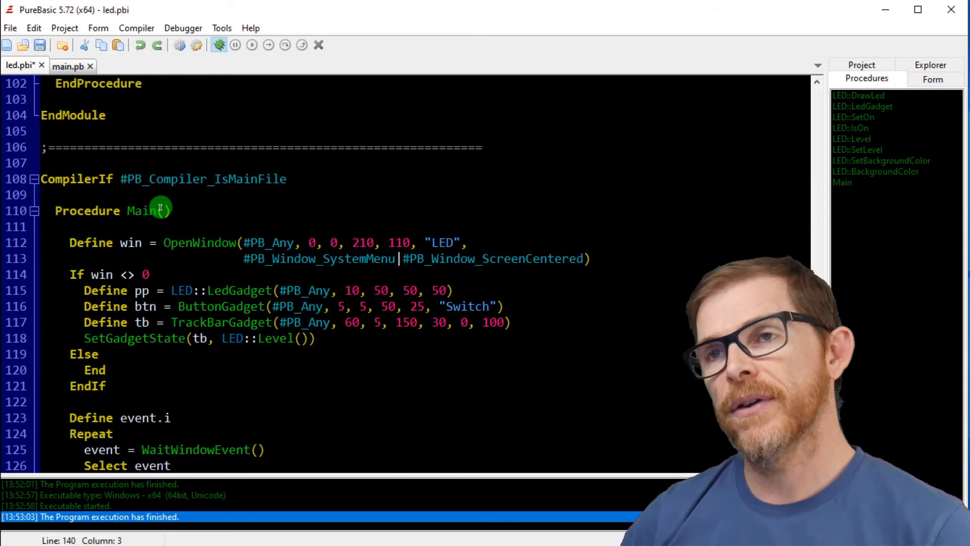
key("ctrl+s")
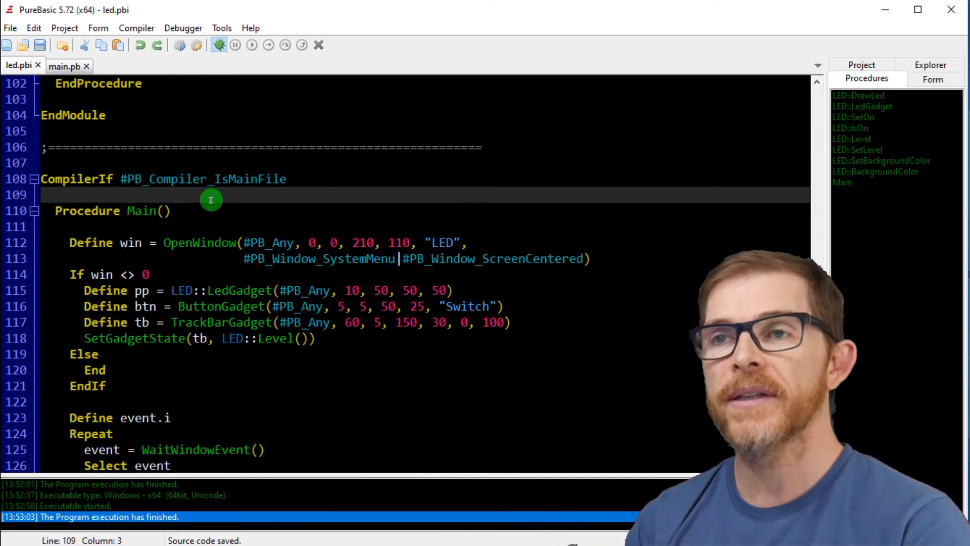
left_click(218, 45)
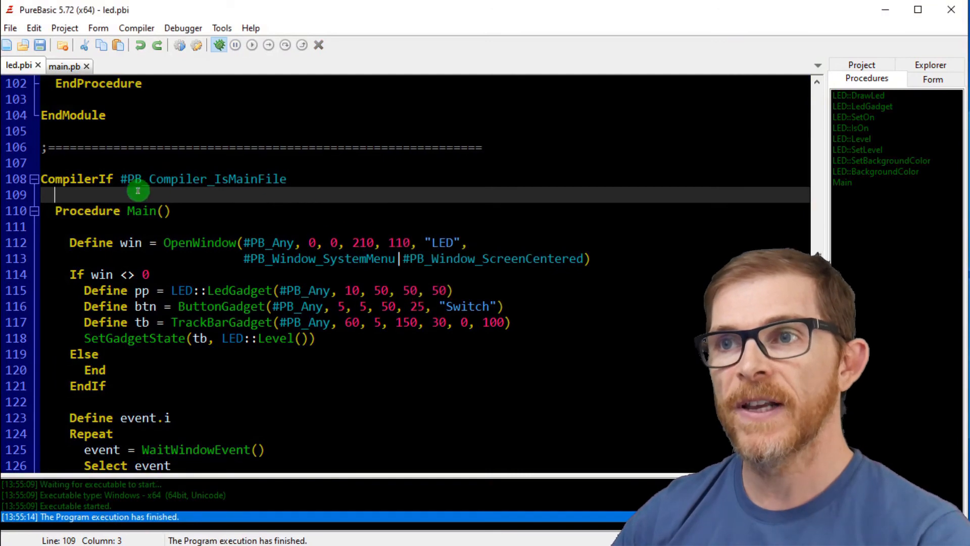
double_click(203, 179)
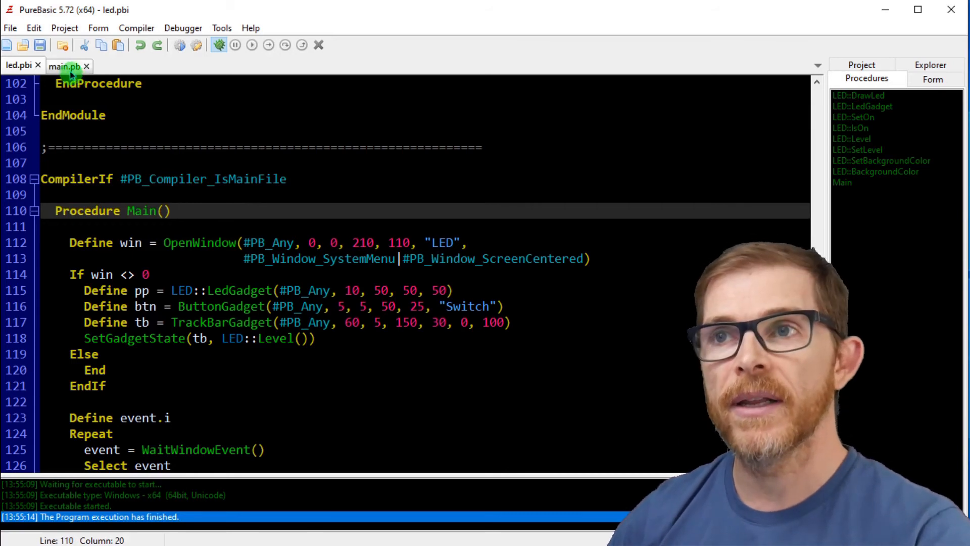
left_click(64, 66)
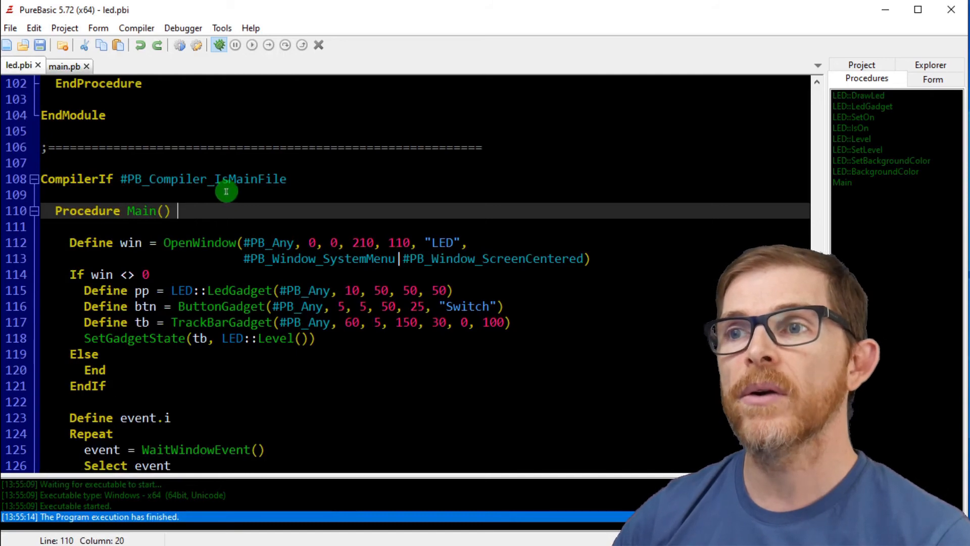
left_click(65, 65)
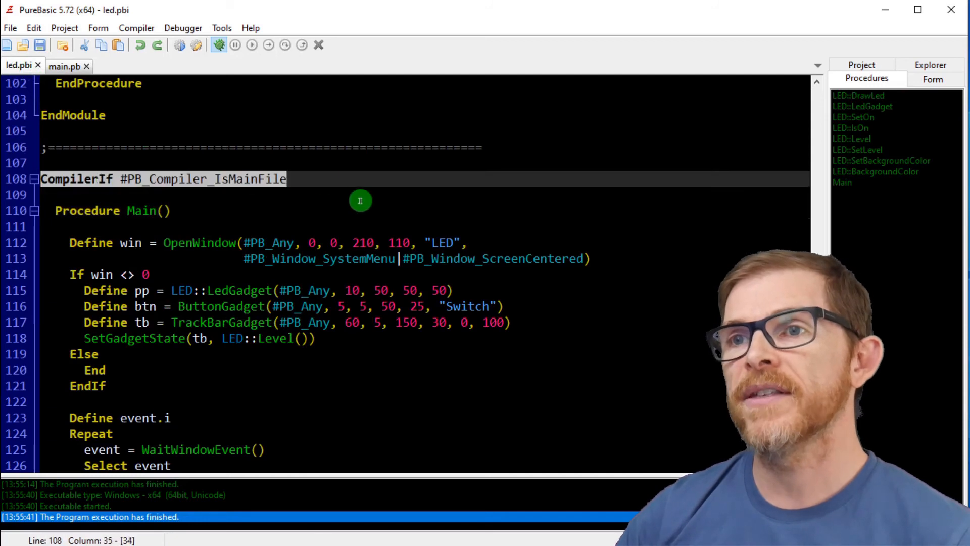
scroll("down", 3)
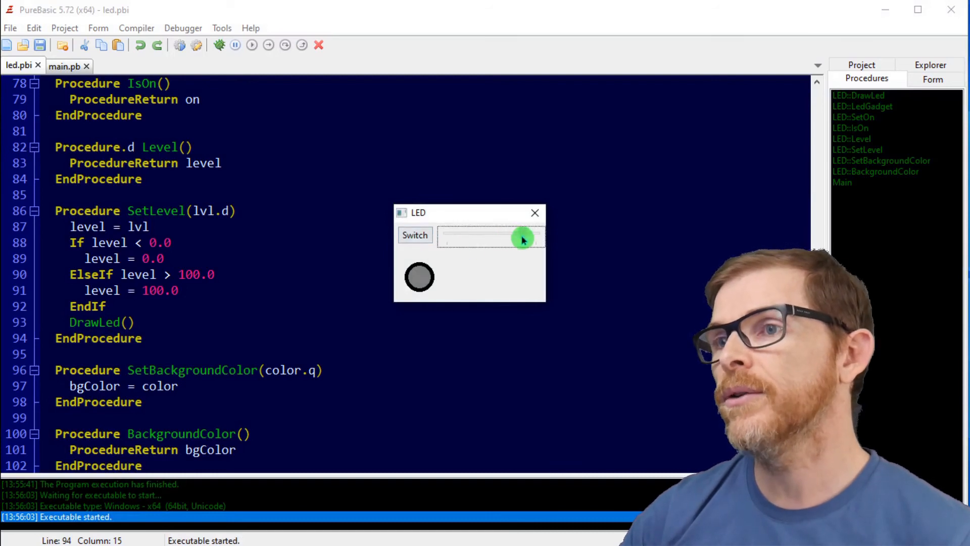
In the standalone led.pbi demo, switch the LED on, lower its level, close it and return to main.pb.
left_click(414, 234)
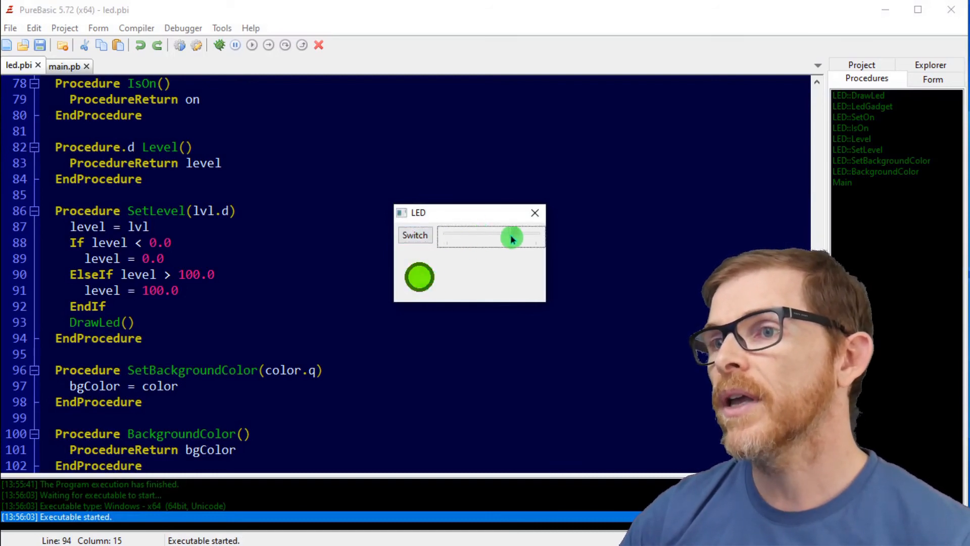
left_click_drag(512, 238, 487, 235)
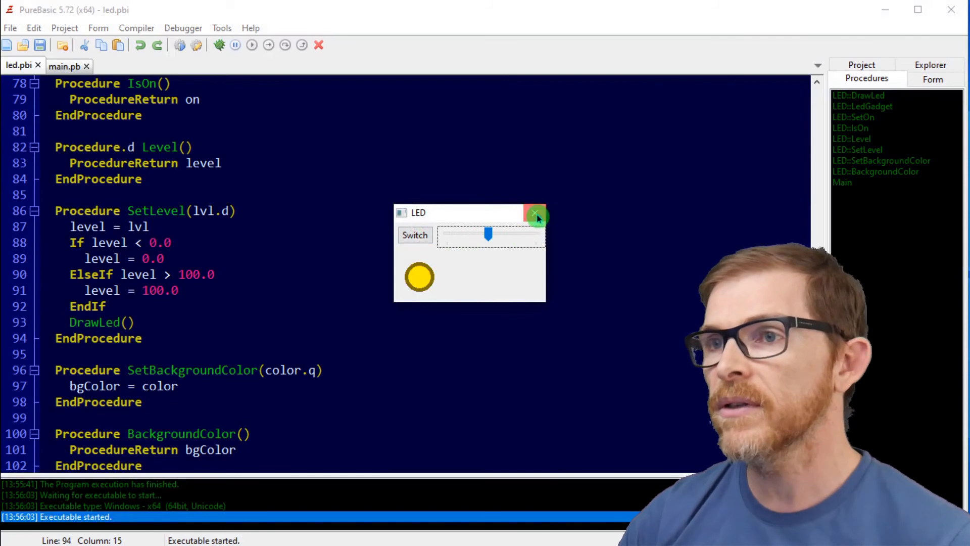
left_click(536, 212)
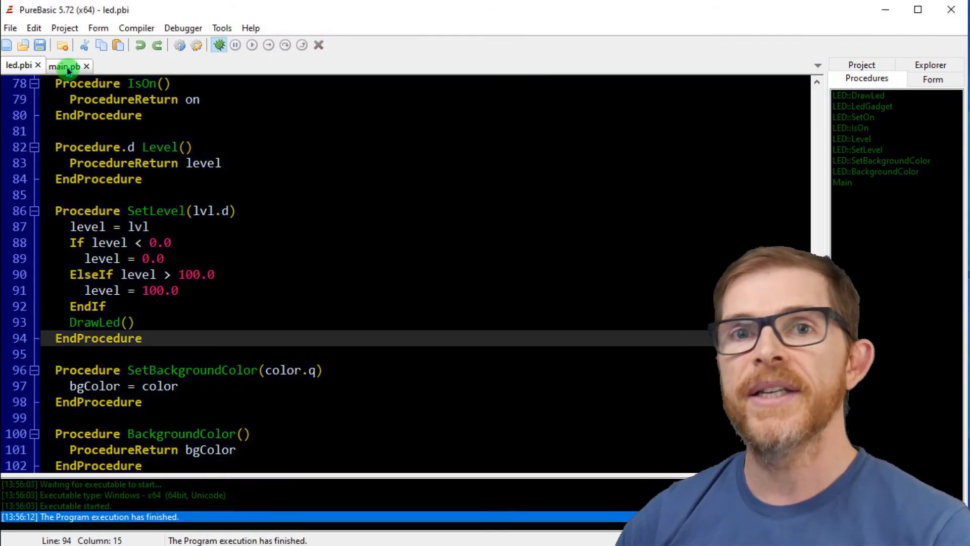
left_click(64, 66)
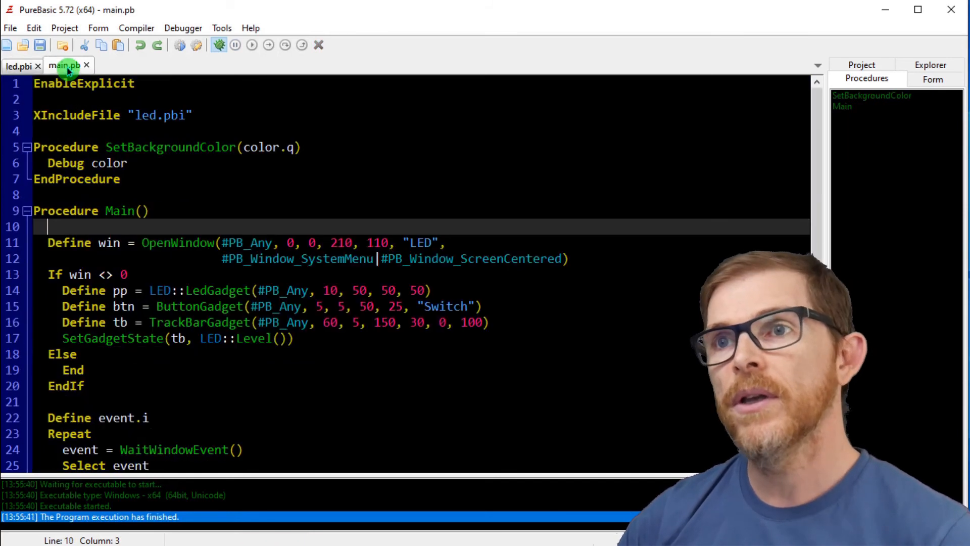